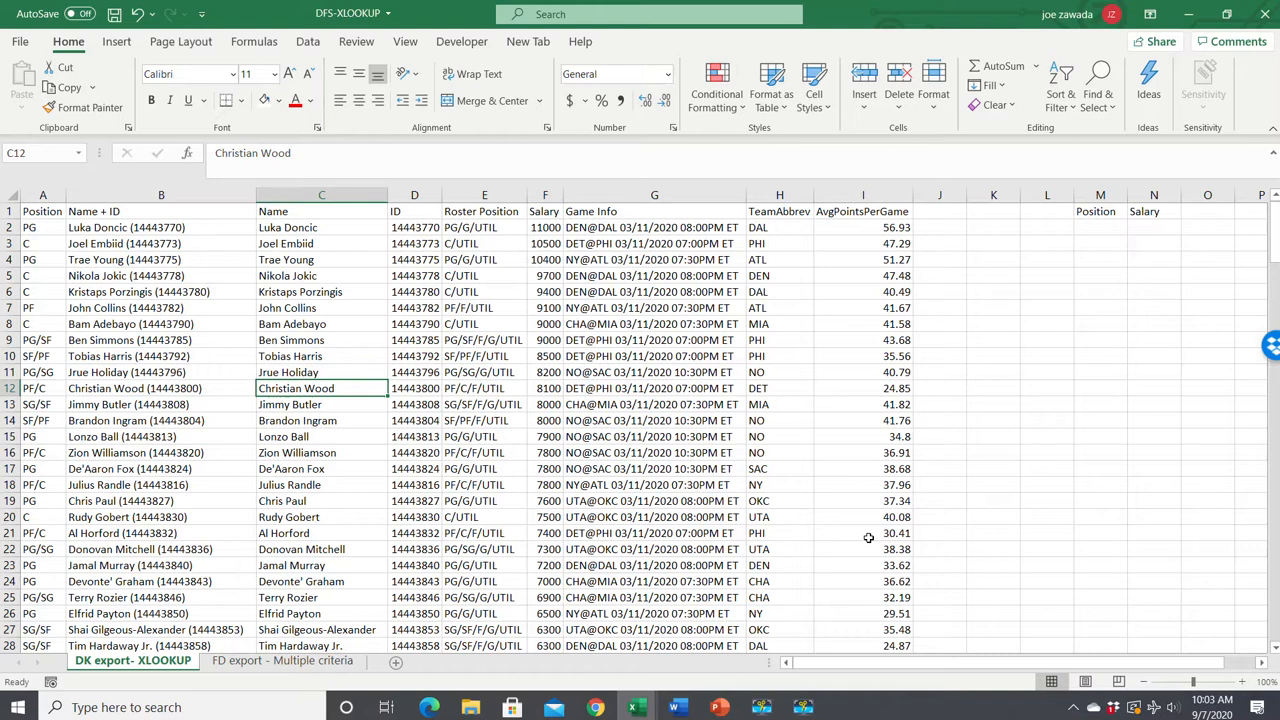
pyautogui.moveTo(533, 424)
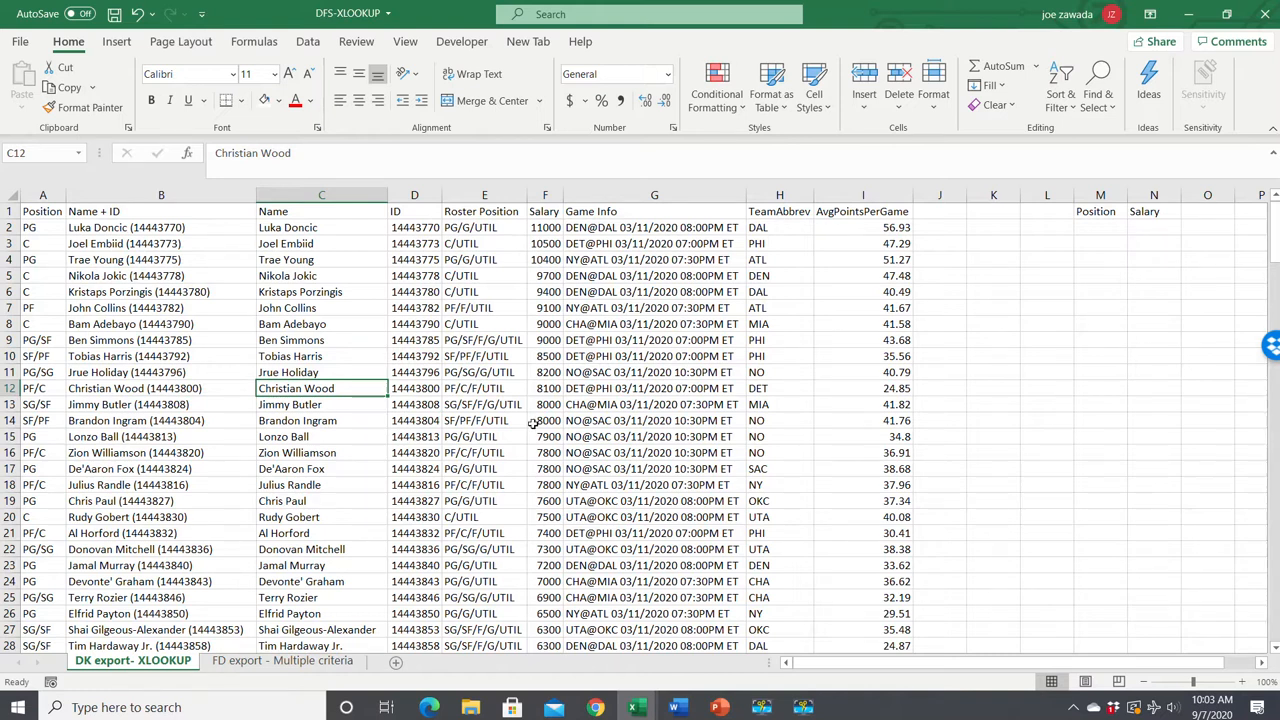
# Review source table entries: Christian Wood, Luka Doncic, Trae Young, Kristaps Porzingis and his 9400 salary
pyautogui.click(321, 371)
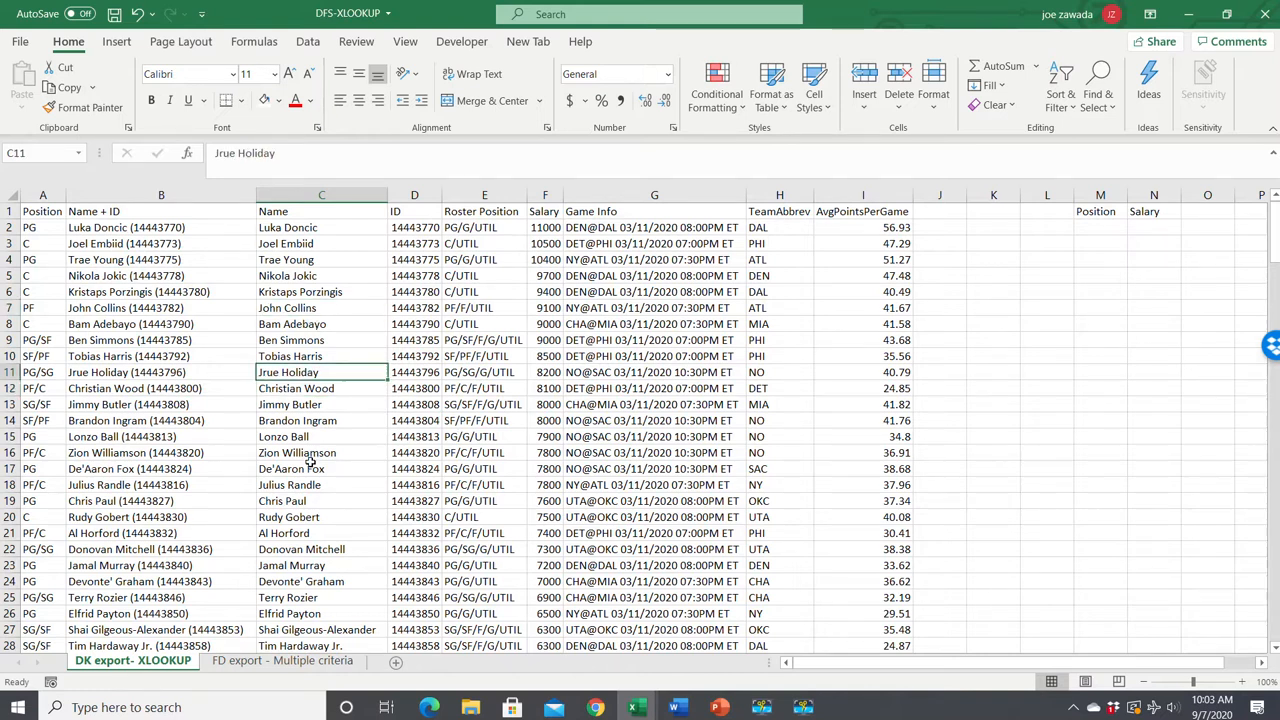
pyautogui.click(654, 388)
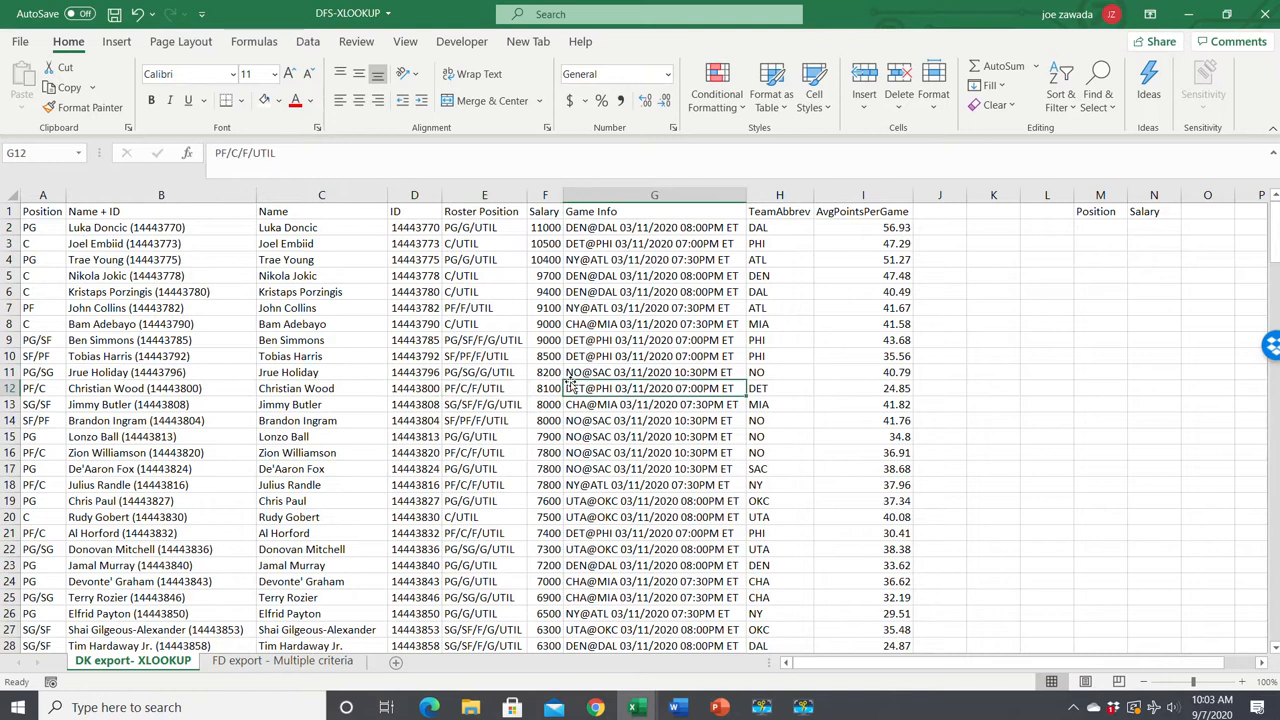
pyautogui.click(161, 404)
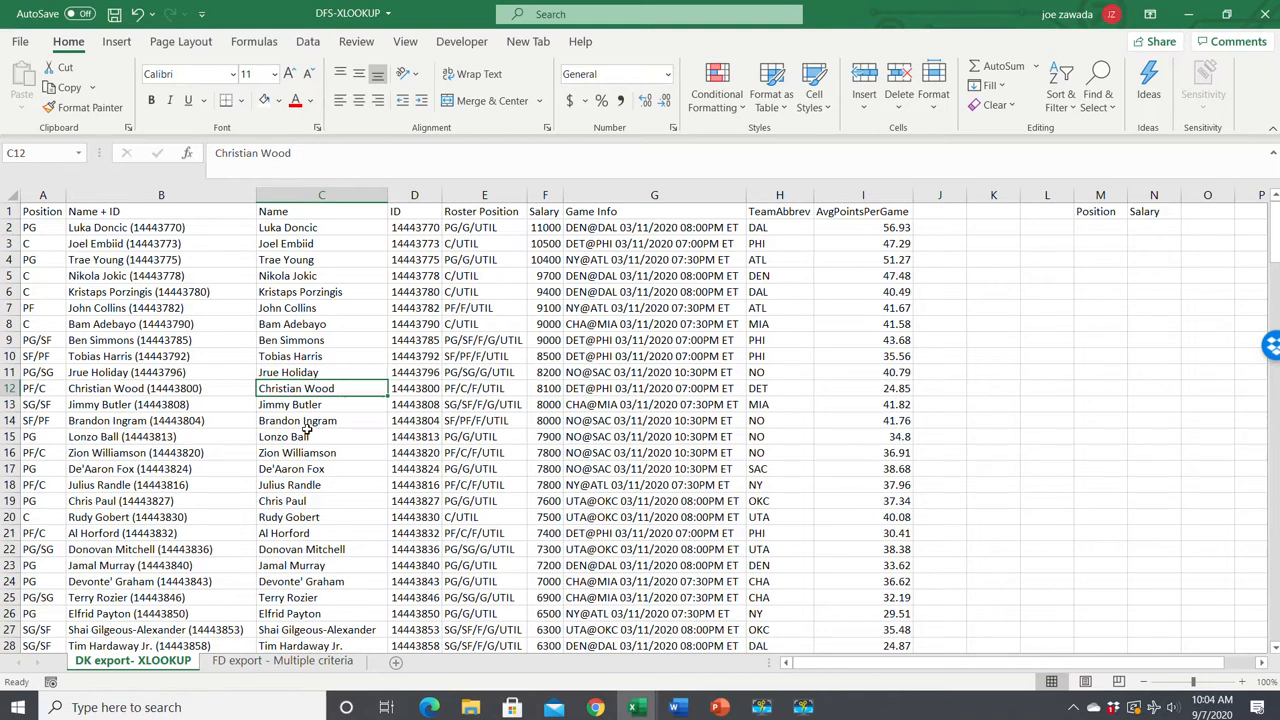
pyautogui.click(321, 291)
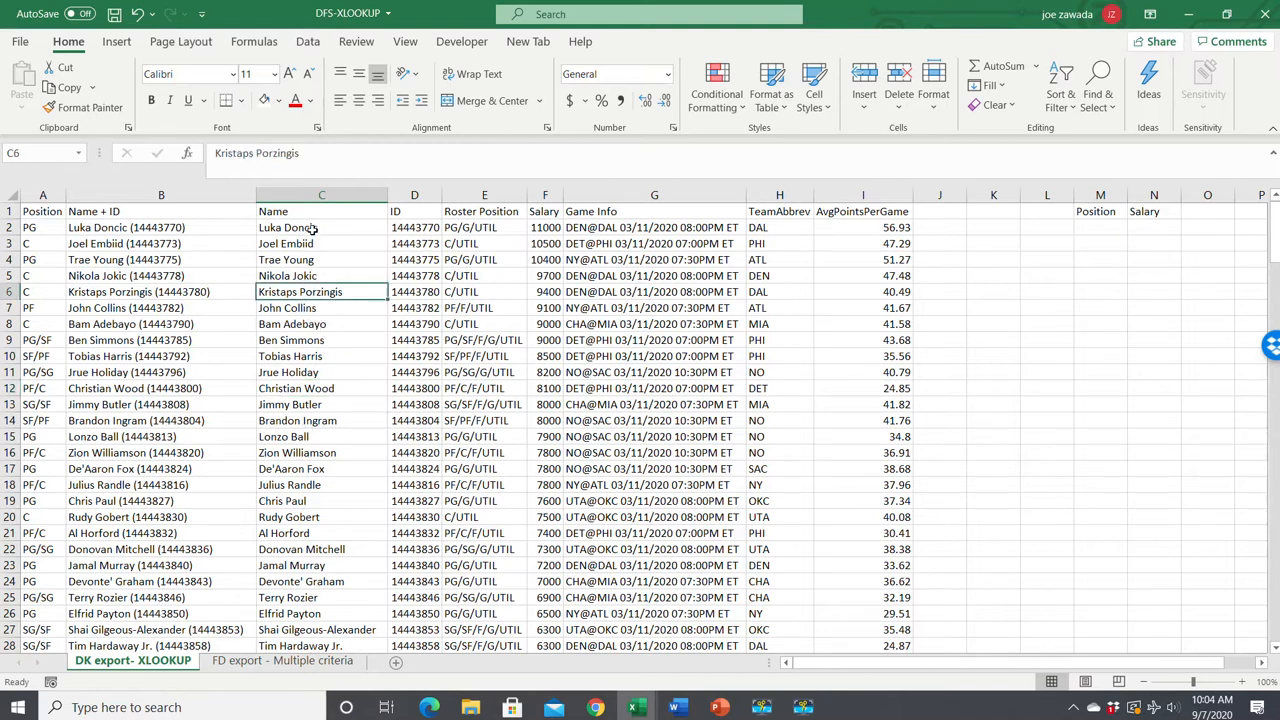
pyautogui.click(321, 227)
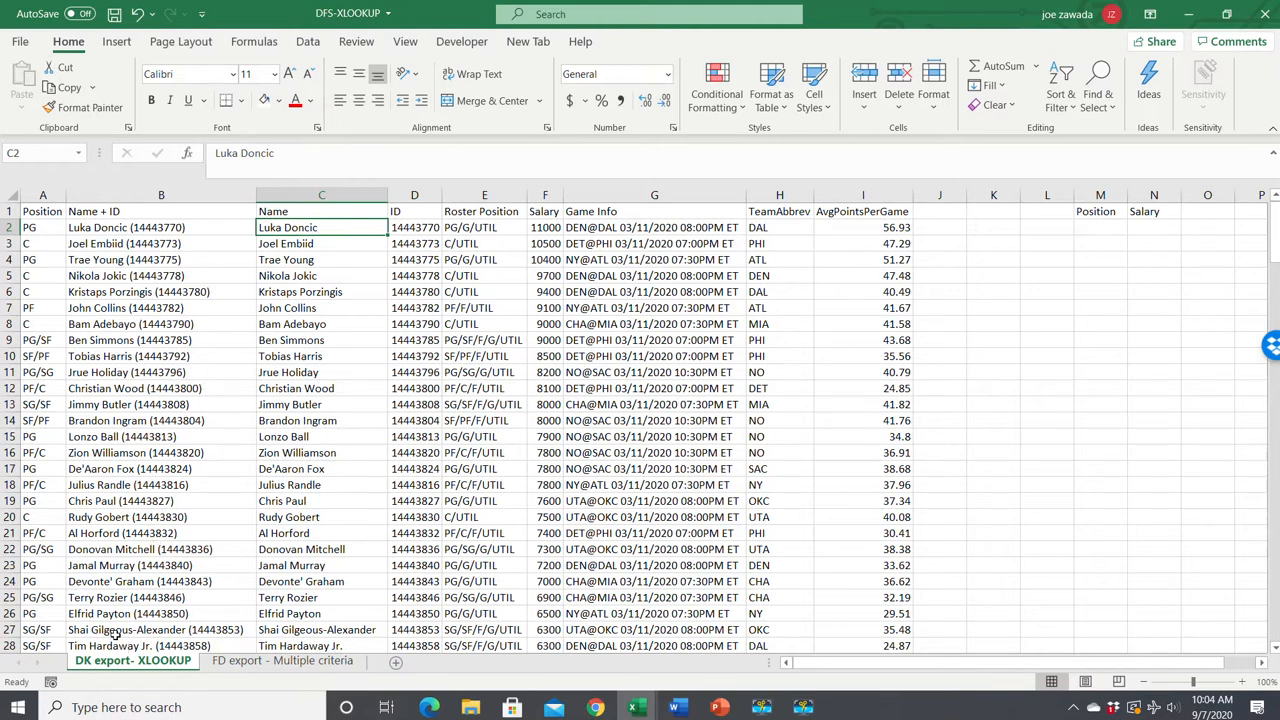
pyautogui.click(545, 291)
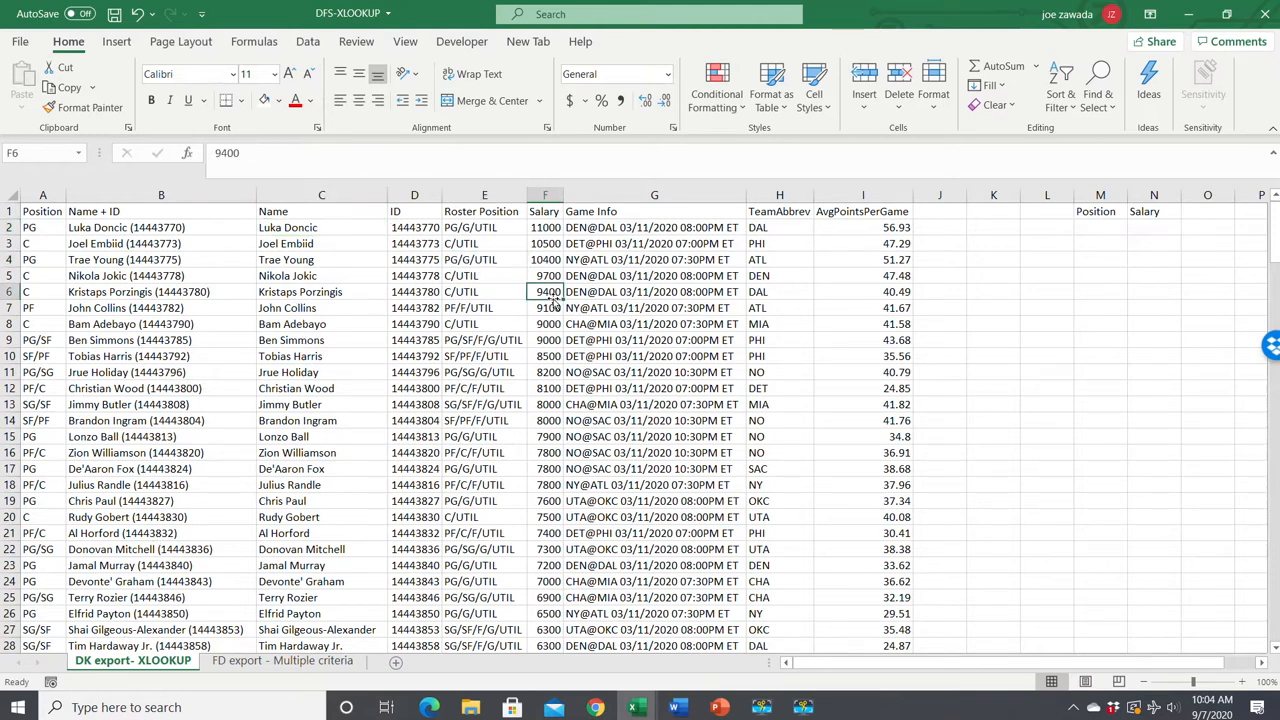
pyautogui.click(320, 259)
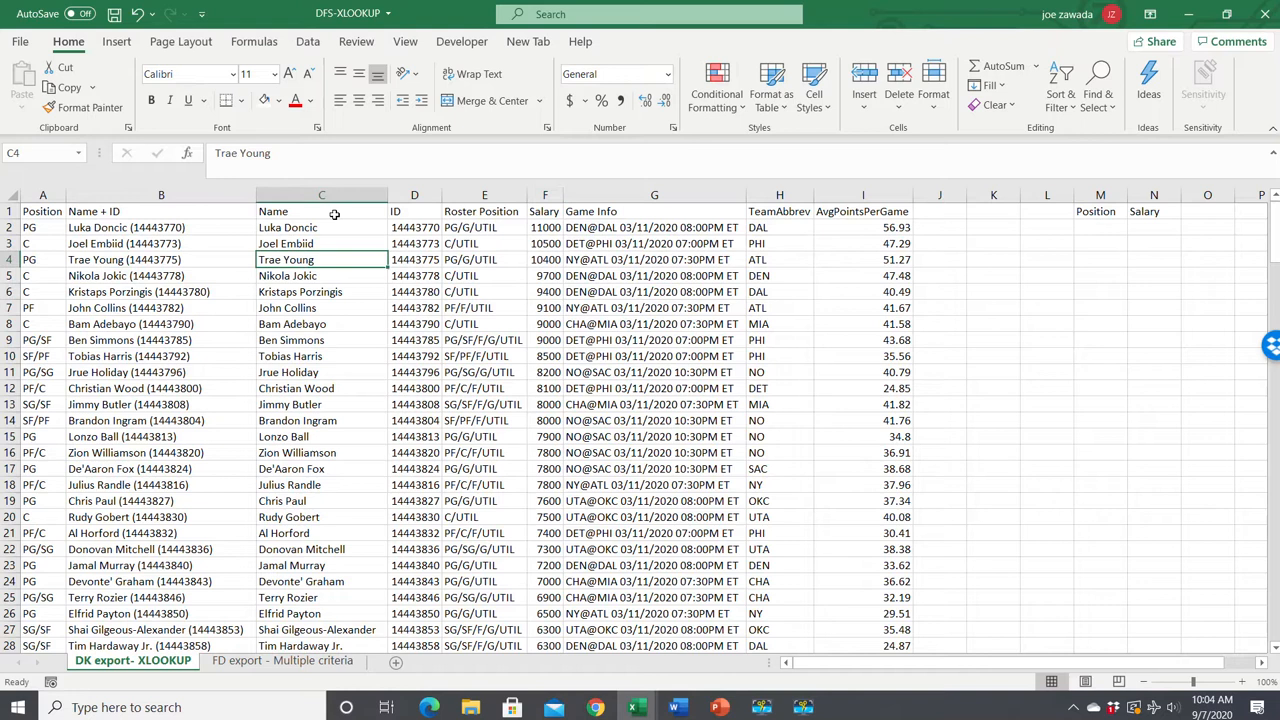
pyautogui.click(321, 227)
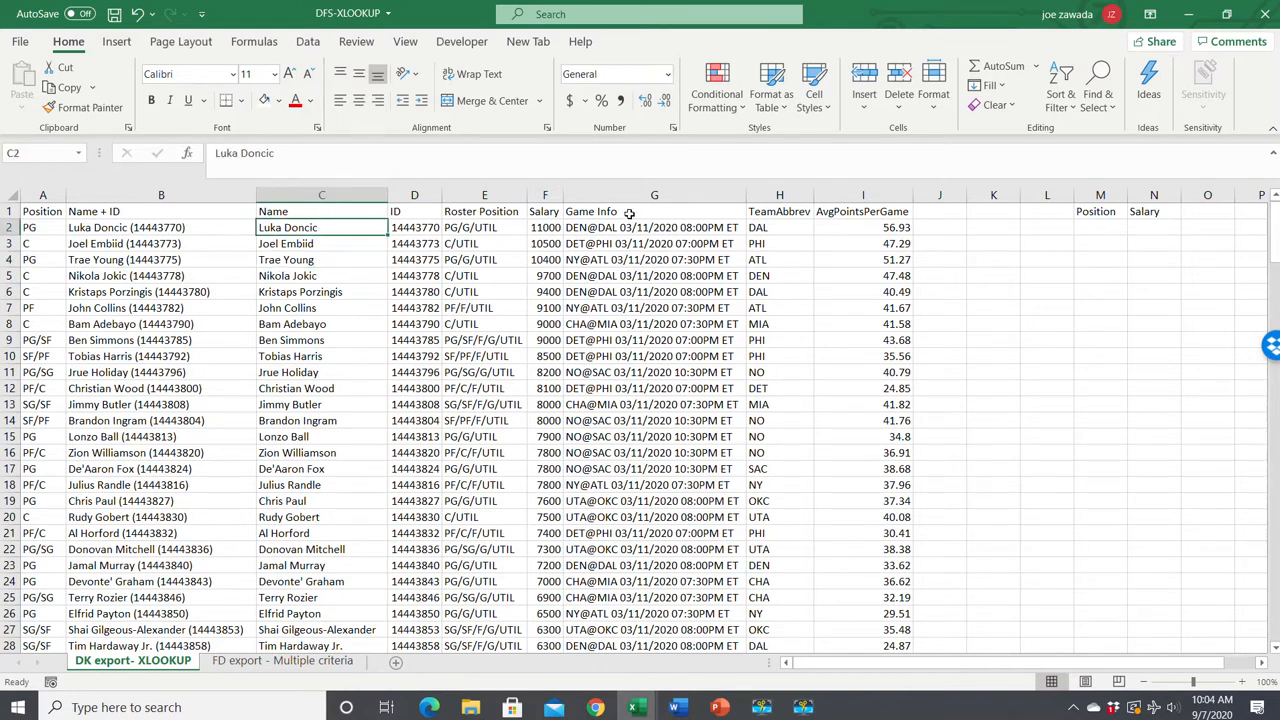
# Link L2 to Name cell C2, fill down through L8, and widen column L to fit the names
pyautogui.click(1100, 227)
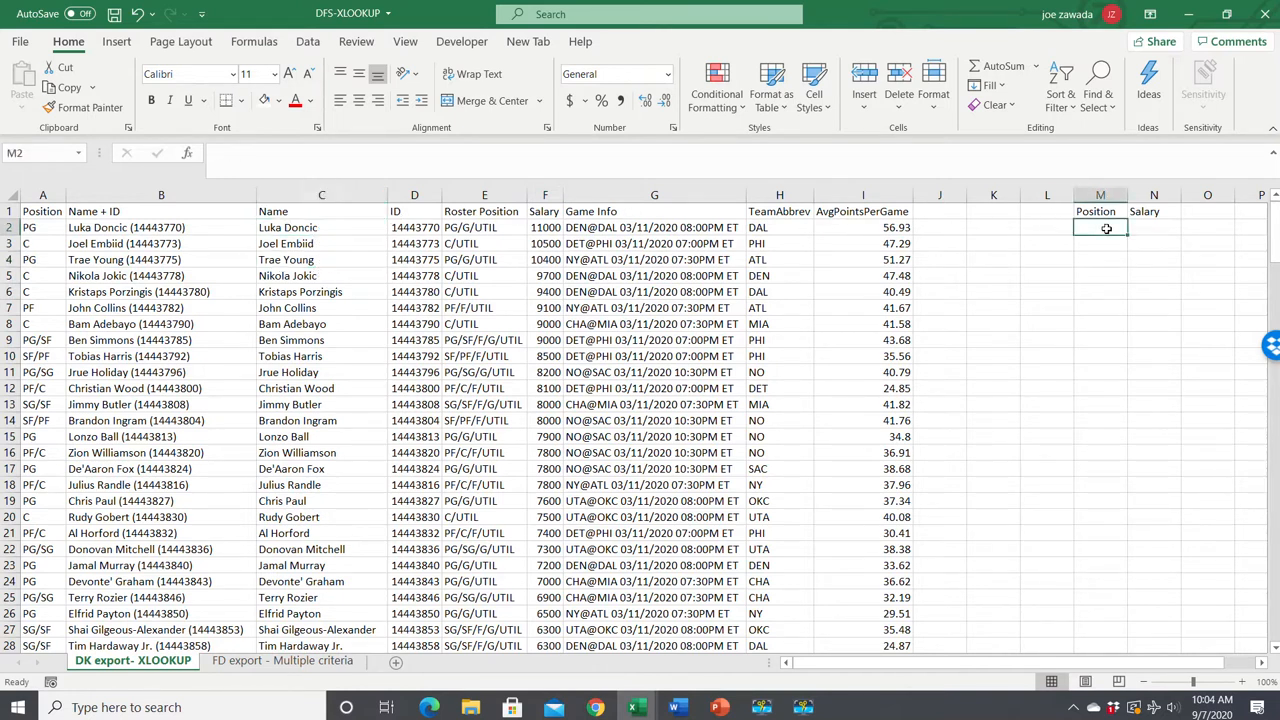
pyautogui.click(1046, 227)
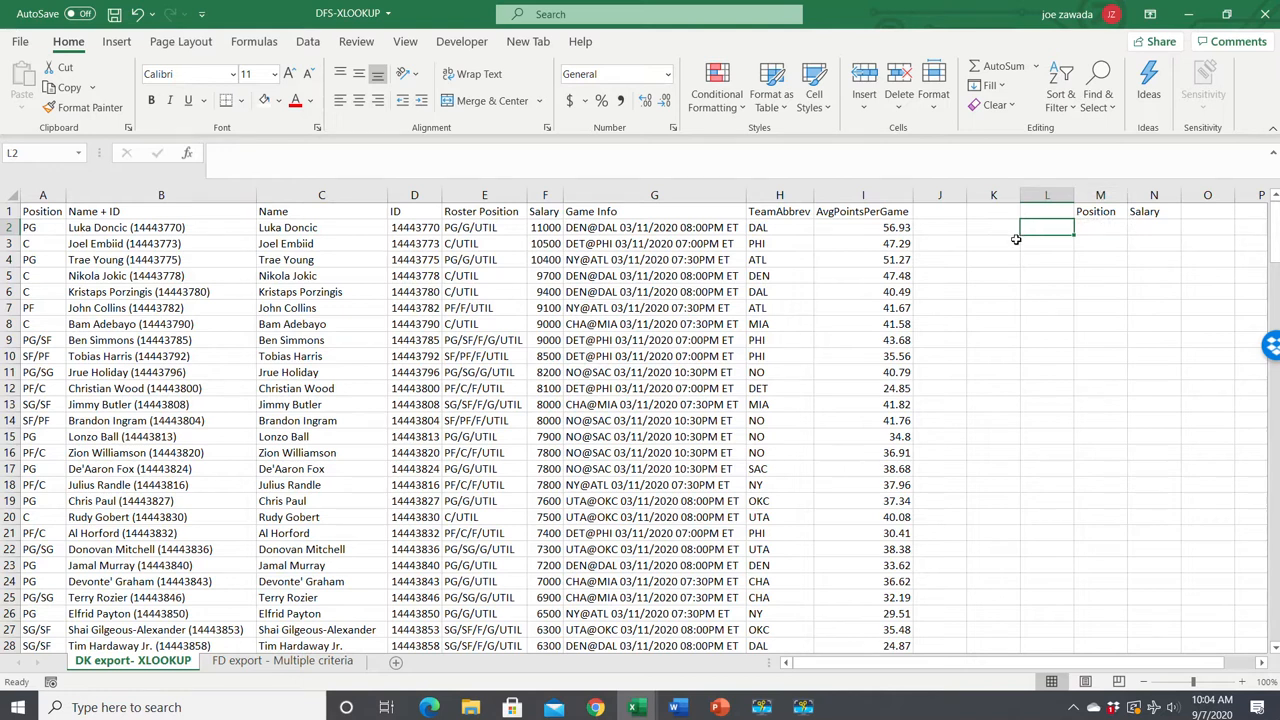
pyautogui.write('=')
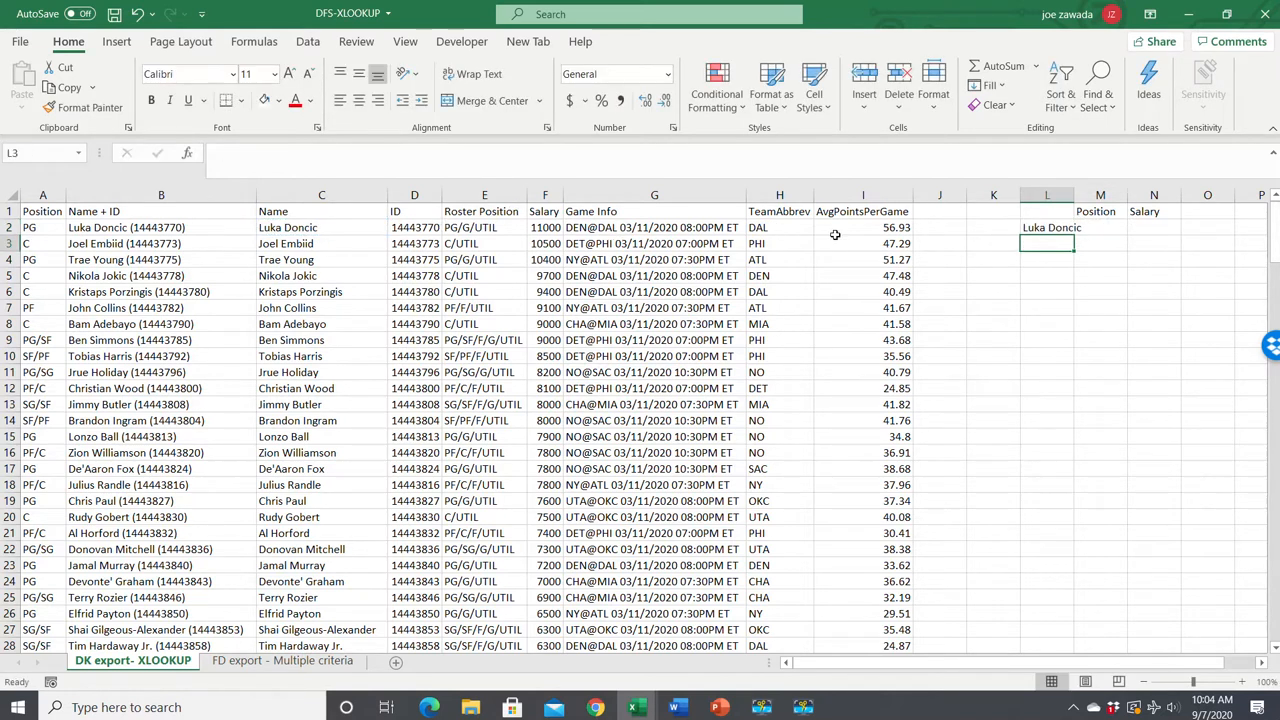
pyautogui.moveTo(1047, 235); pyautogui.dragTo(1056, 311)
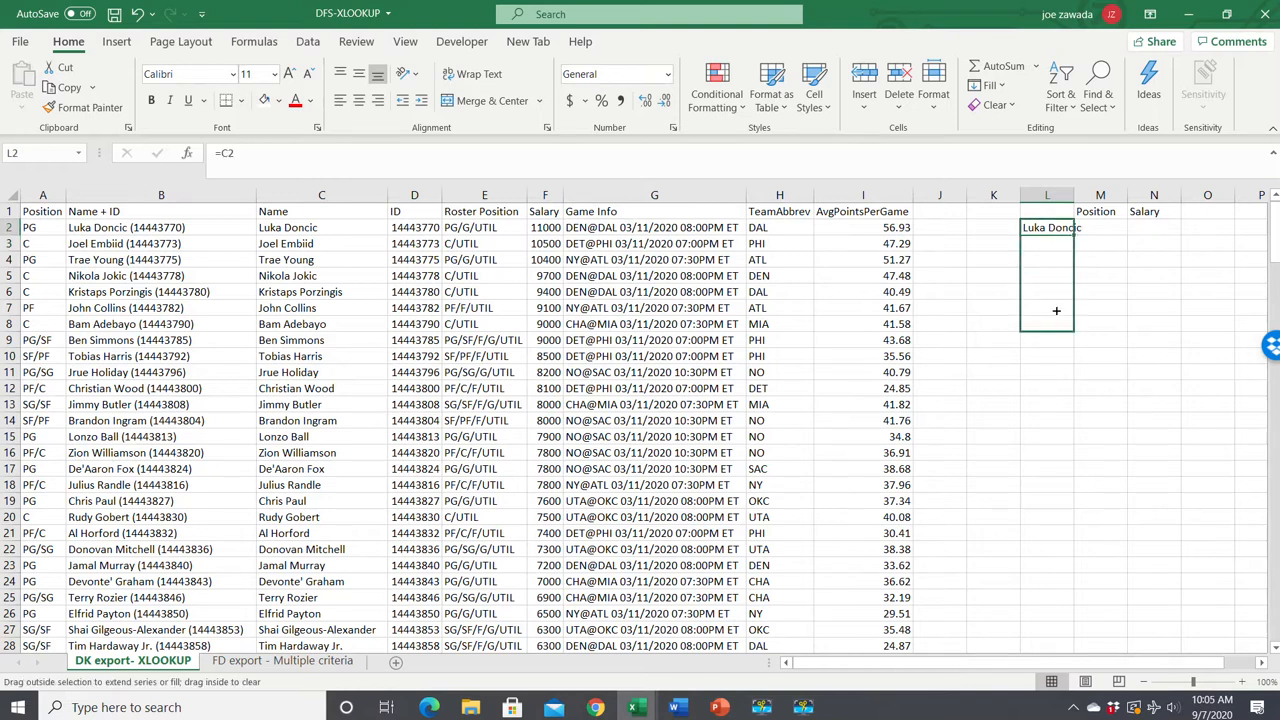
pyautogui.moveTo(1056, 227); pyautogui.dragTo(1056, 324)
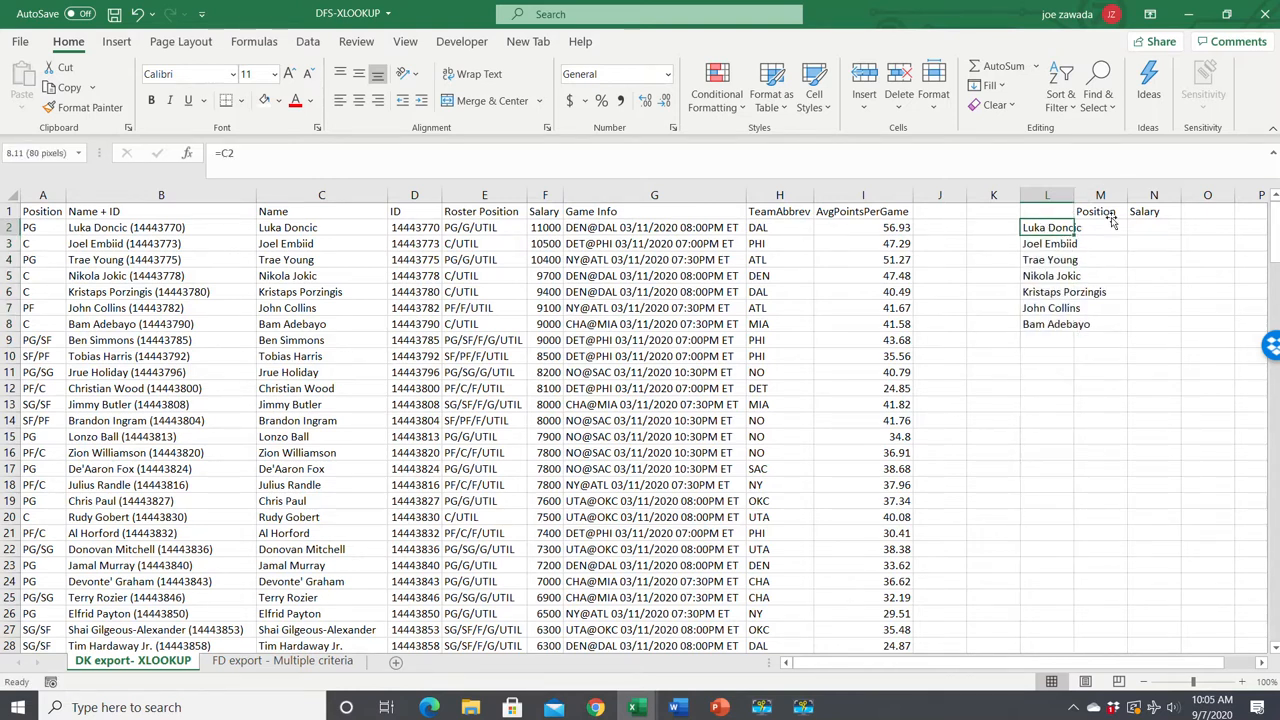
# Select the first Position cell M2 and check Joel Embiid and Bam Adebayo in the table
pyautogui.click(1137, 227)
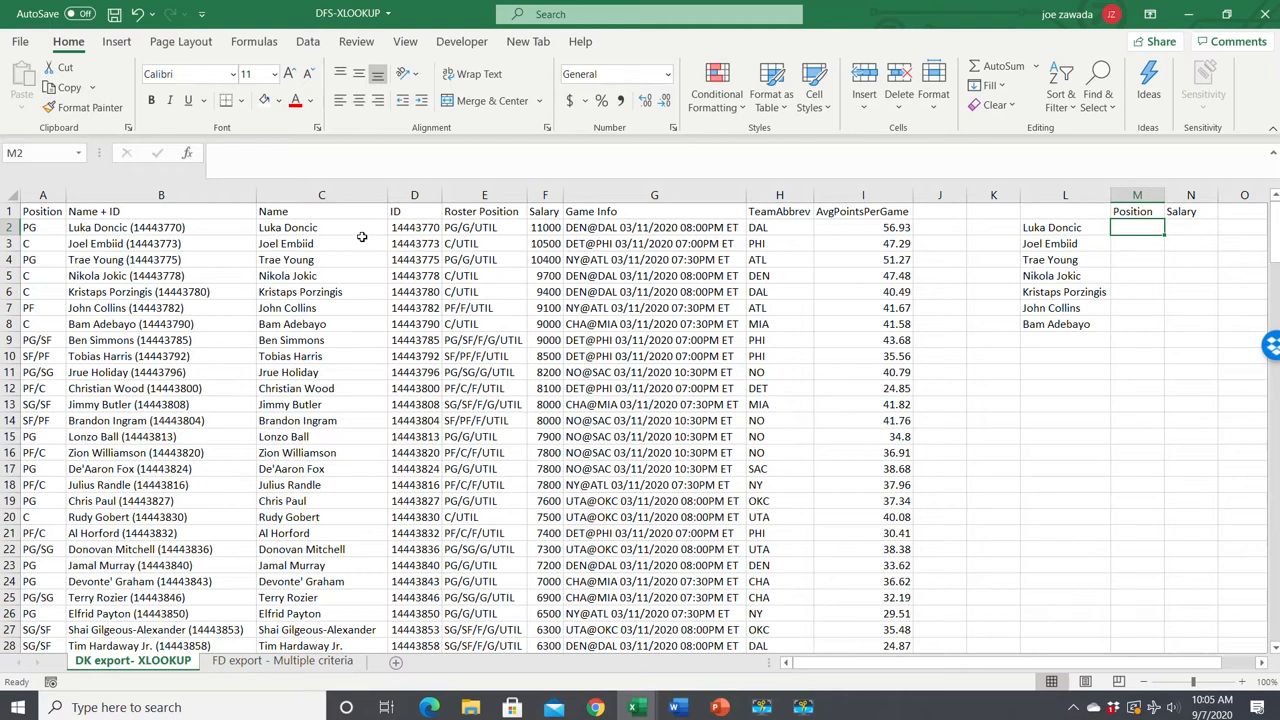
pyautogui.click(321, 243)
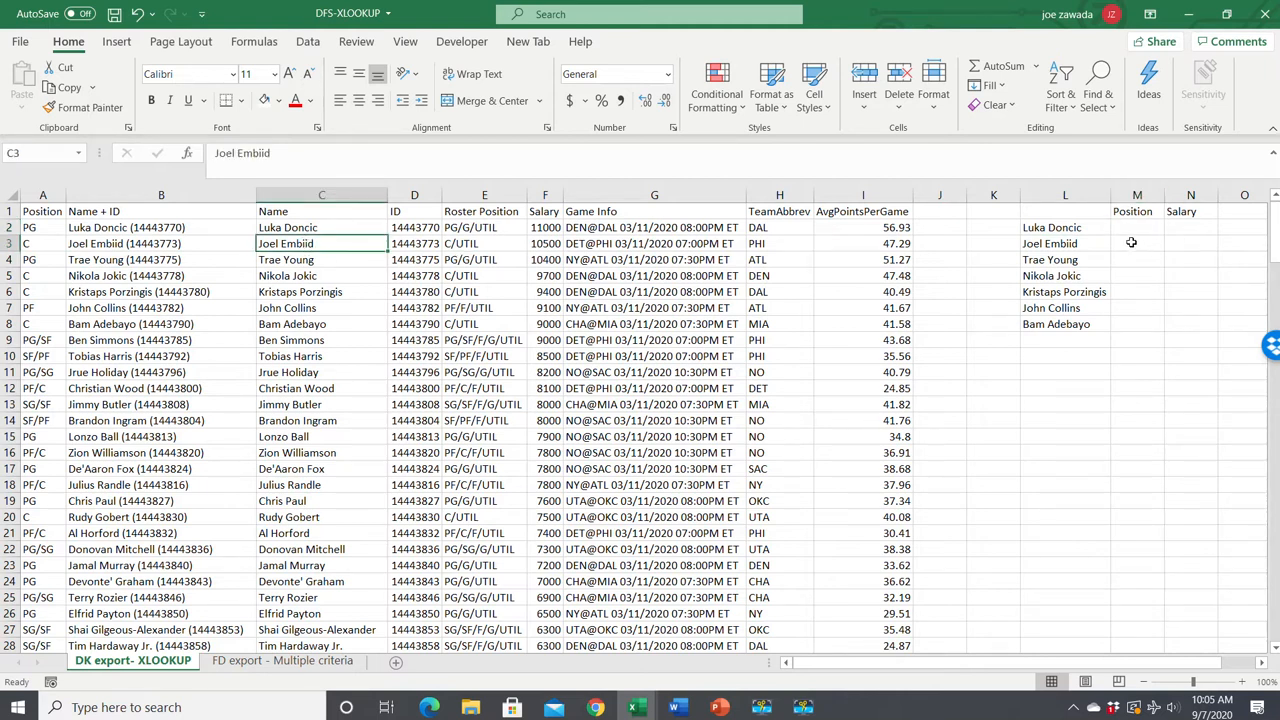
pyautogui.moveTo(307, 272)
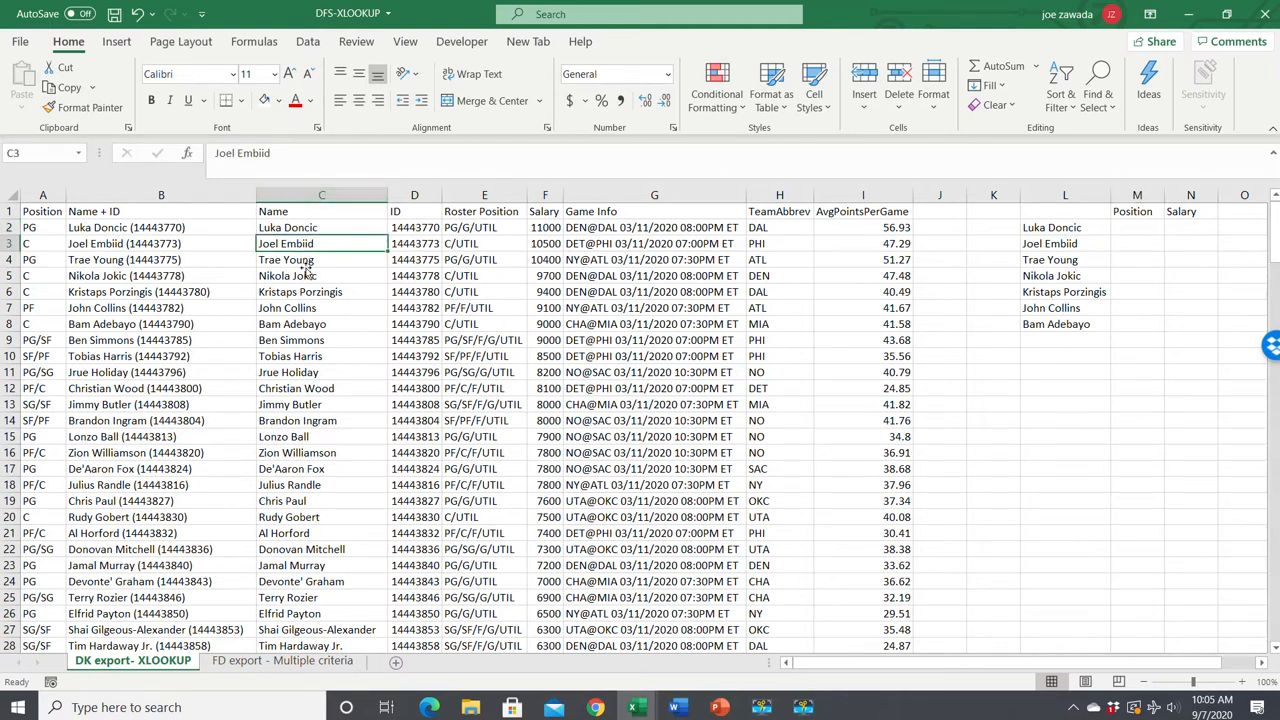
pyautogui.click(321, 323)
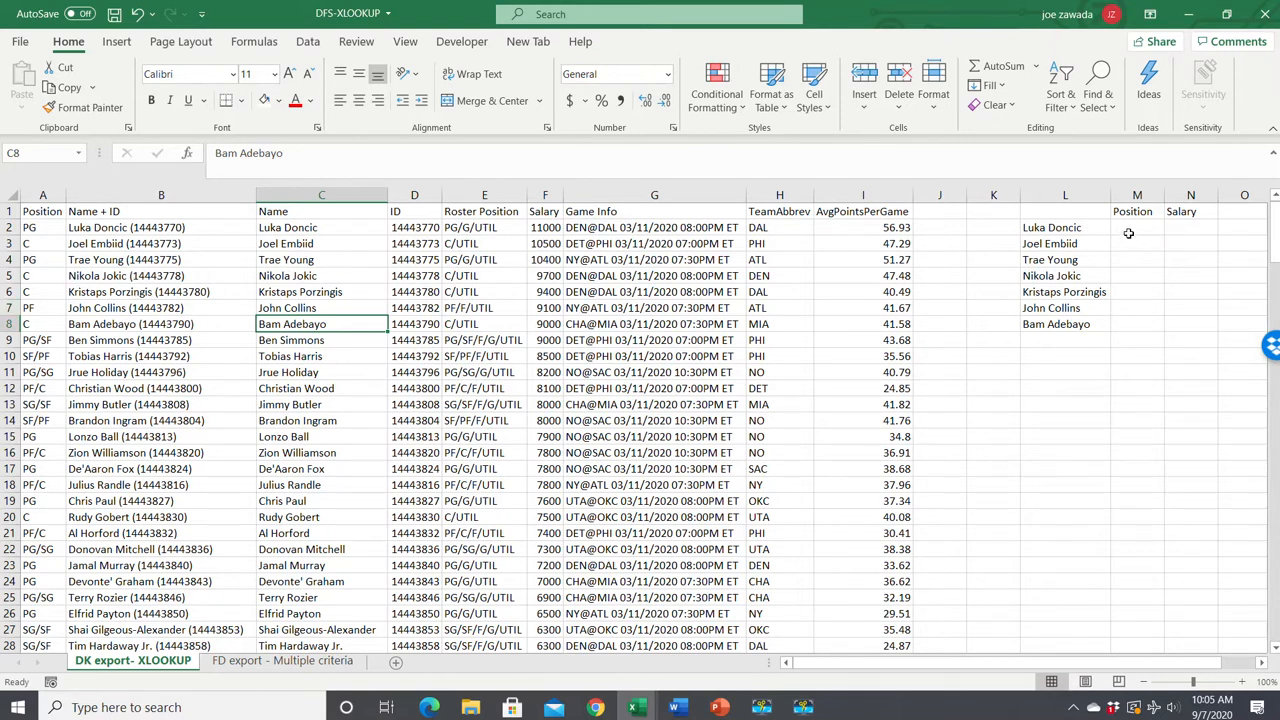
# Start =XLOOKUP in M2 with Luka Doncic's name L2 as lookup value and Name column C as lookup array
pyautogui.click(1137, 227)
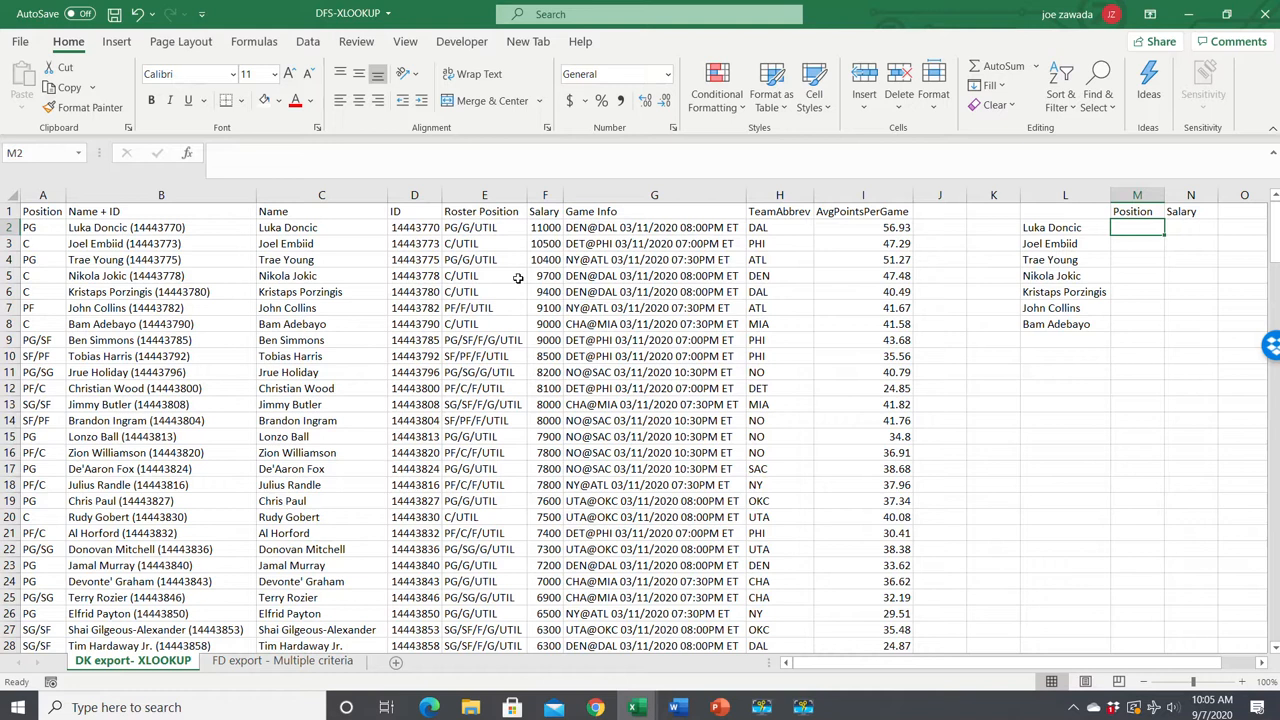
pyautogui.write('=')
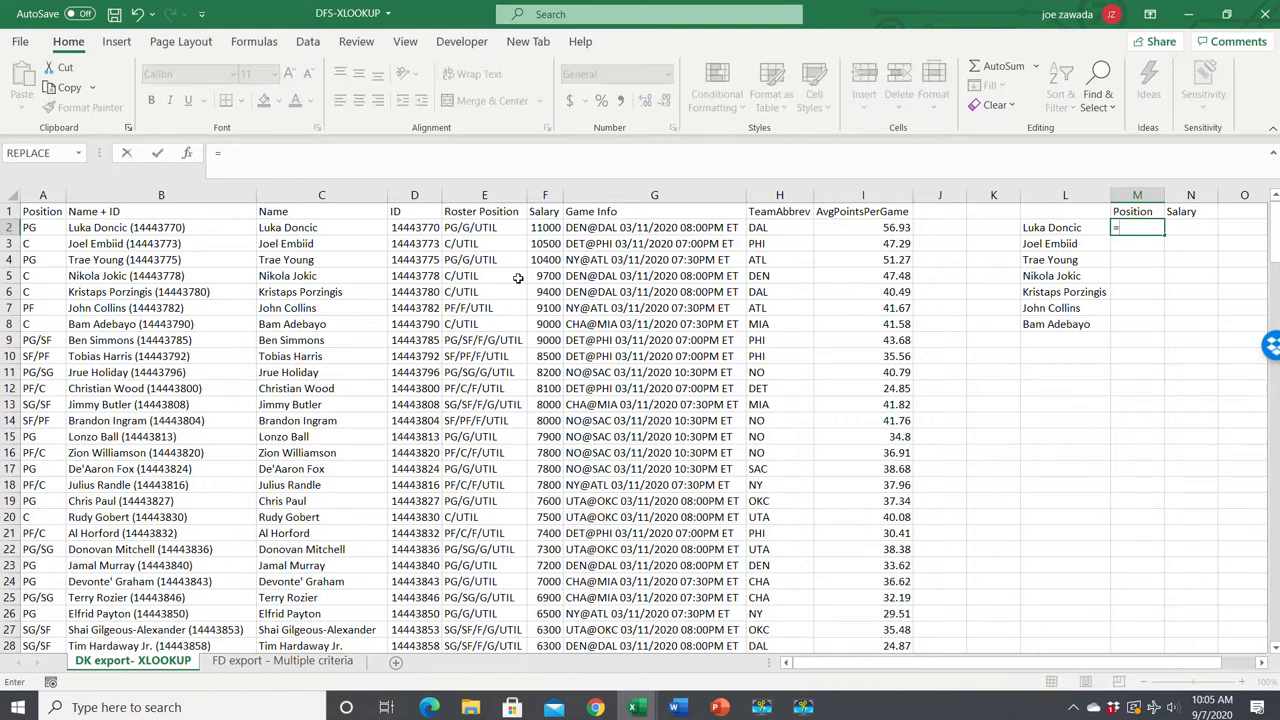
pyautogui.write('xlookup(')
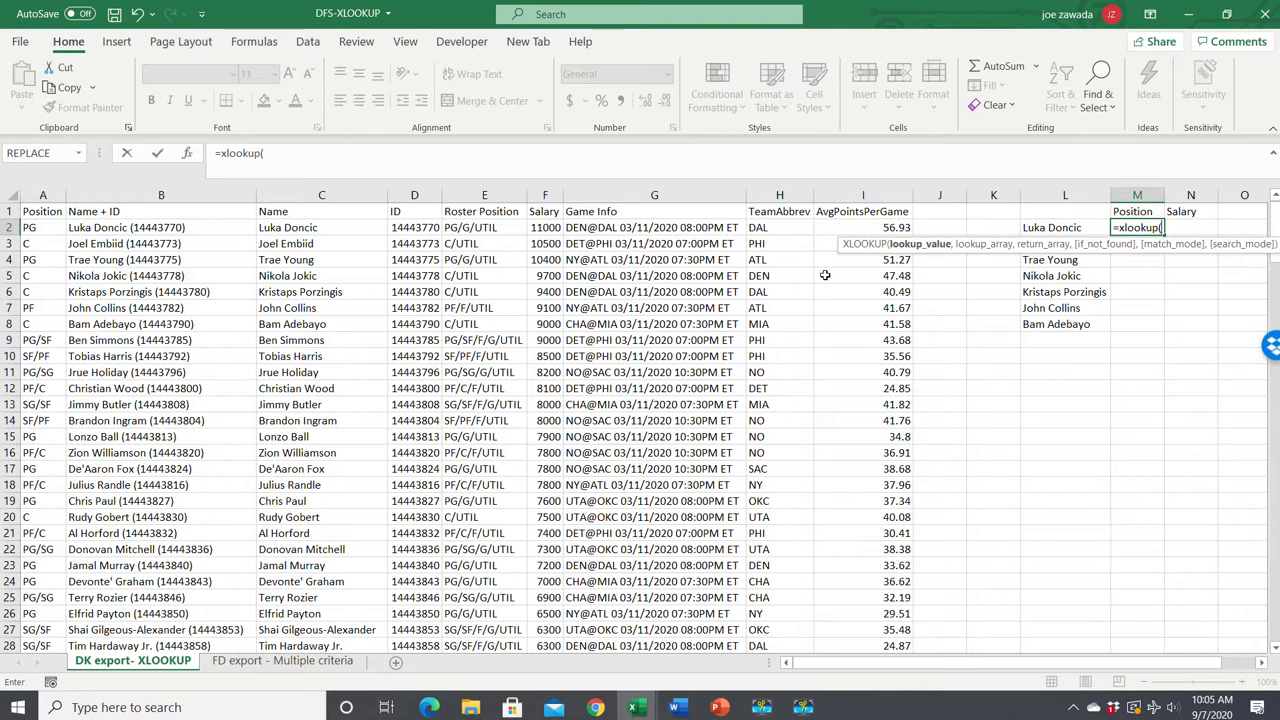
pyautogui.moveTo(940, 255)
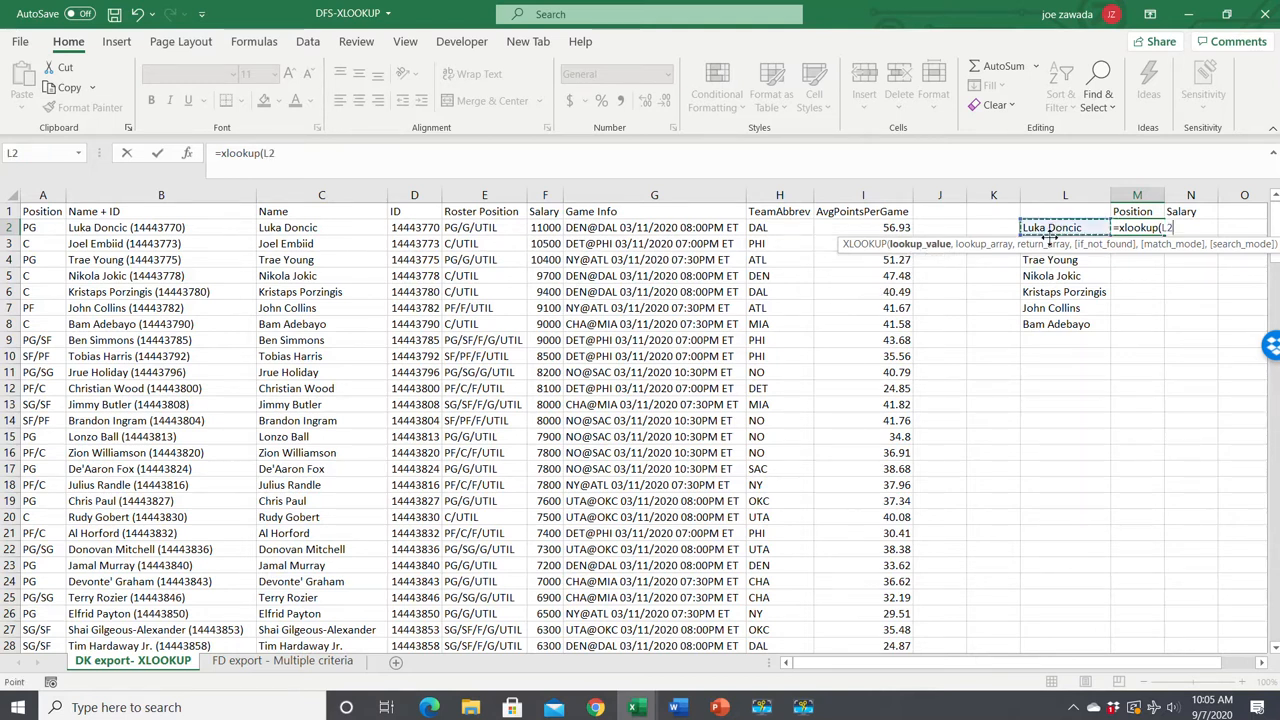
pyautogui.moveTo(853, 328)
pyautogui.write(',')
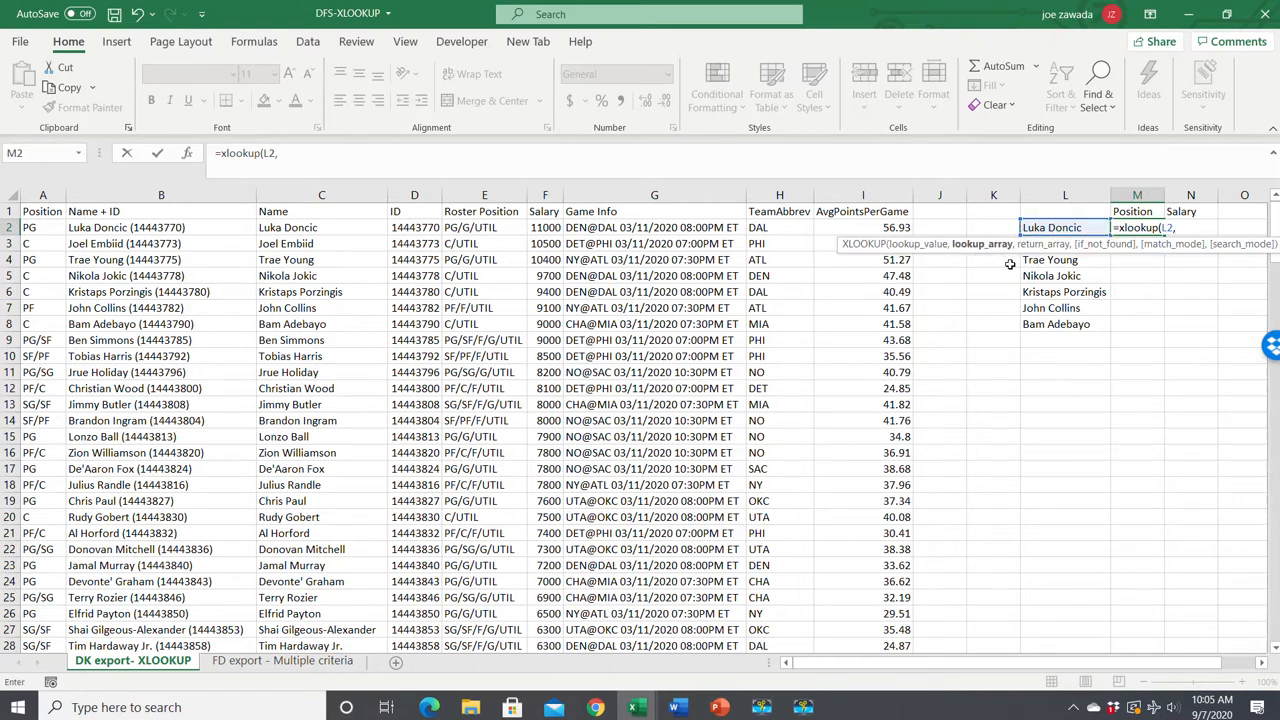
pyautogui.click(321, 194)
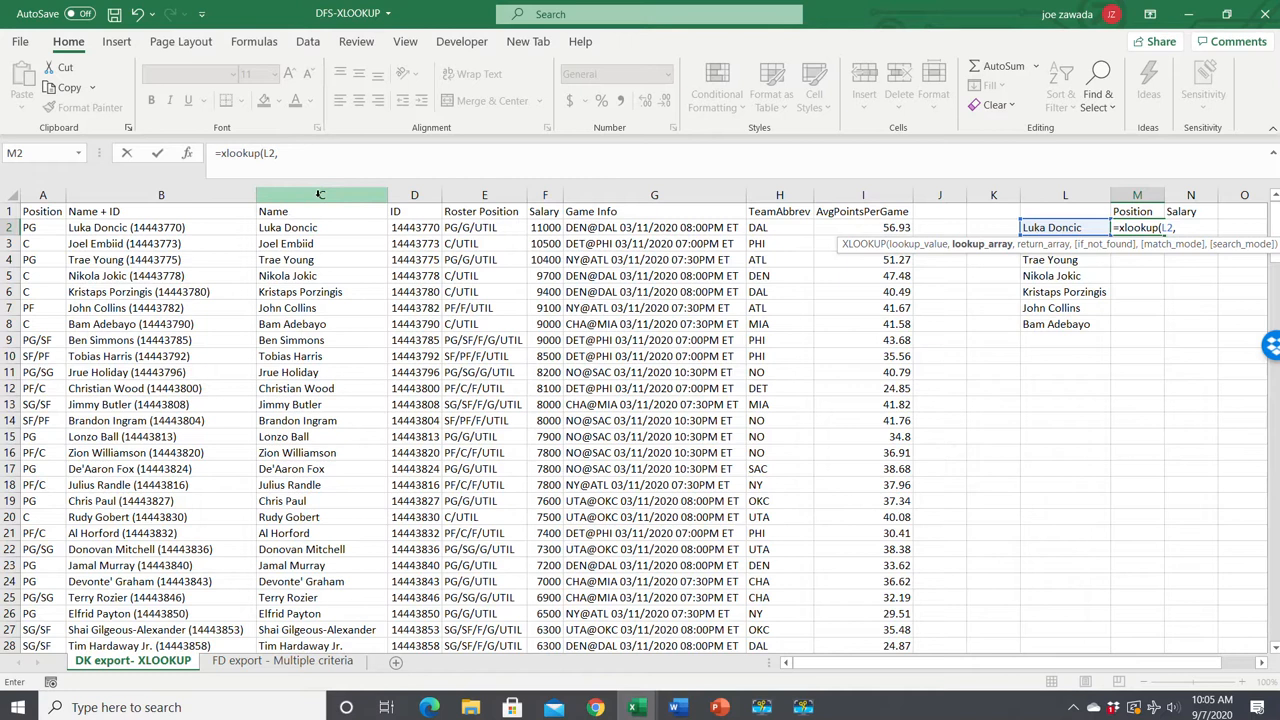
pyautogui.moveTo(310, 190)
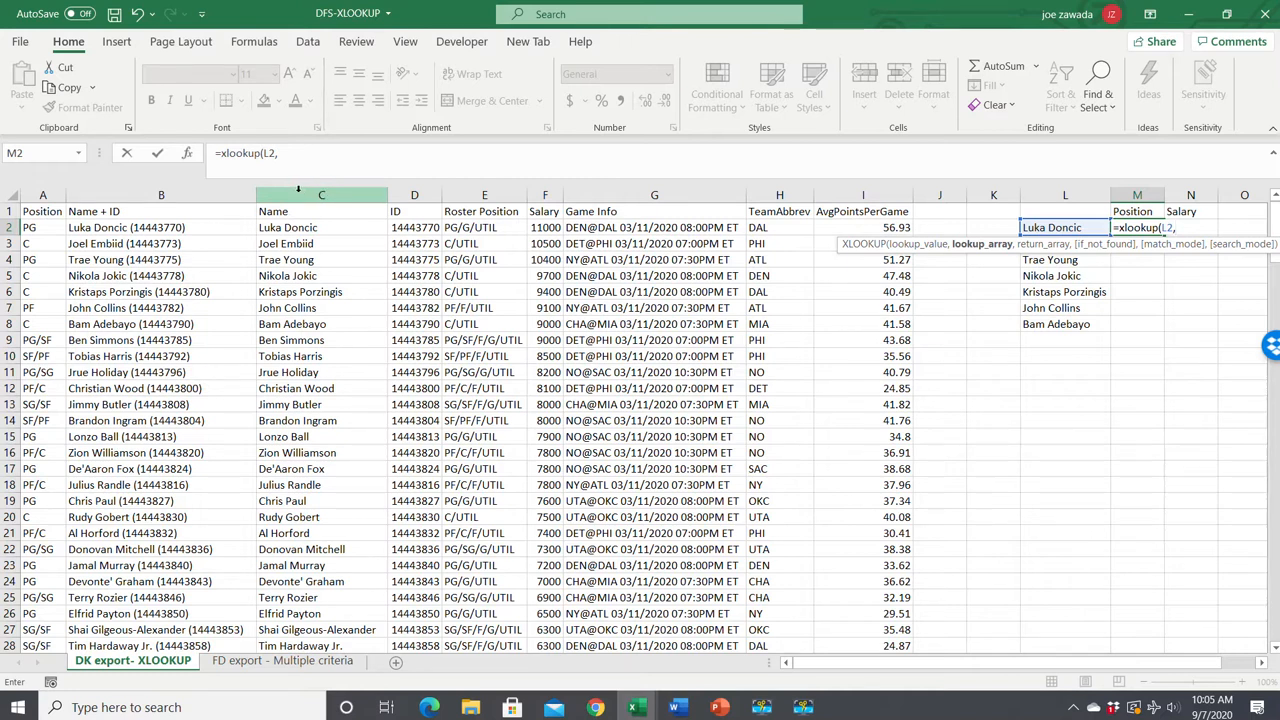
pyautogui.click(321, 211)
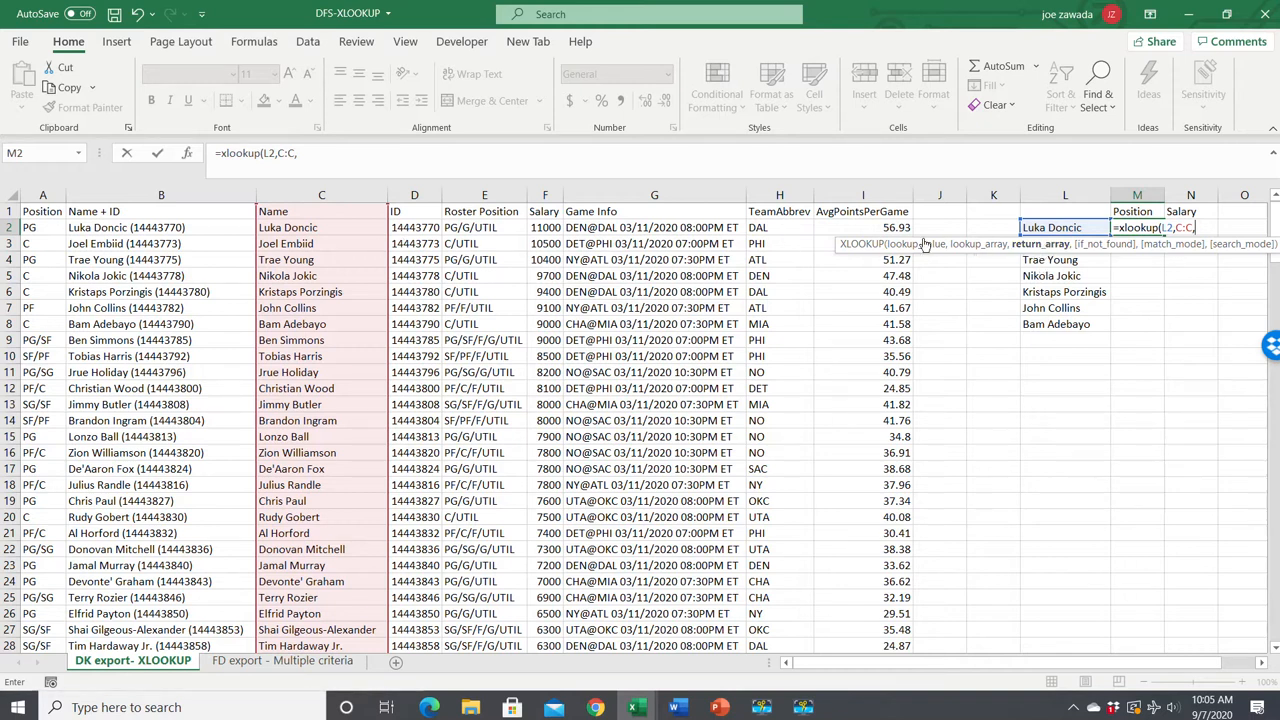
pyautogui.moveTo(77, 207)
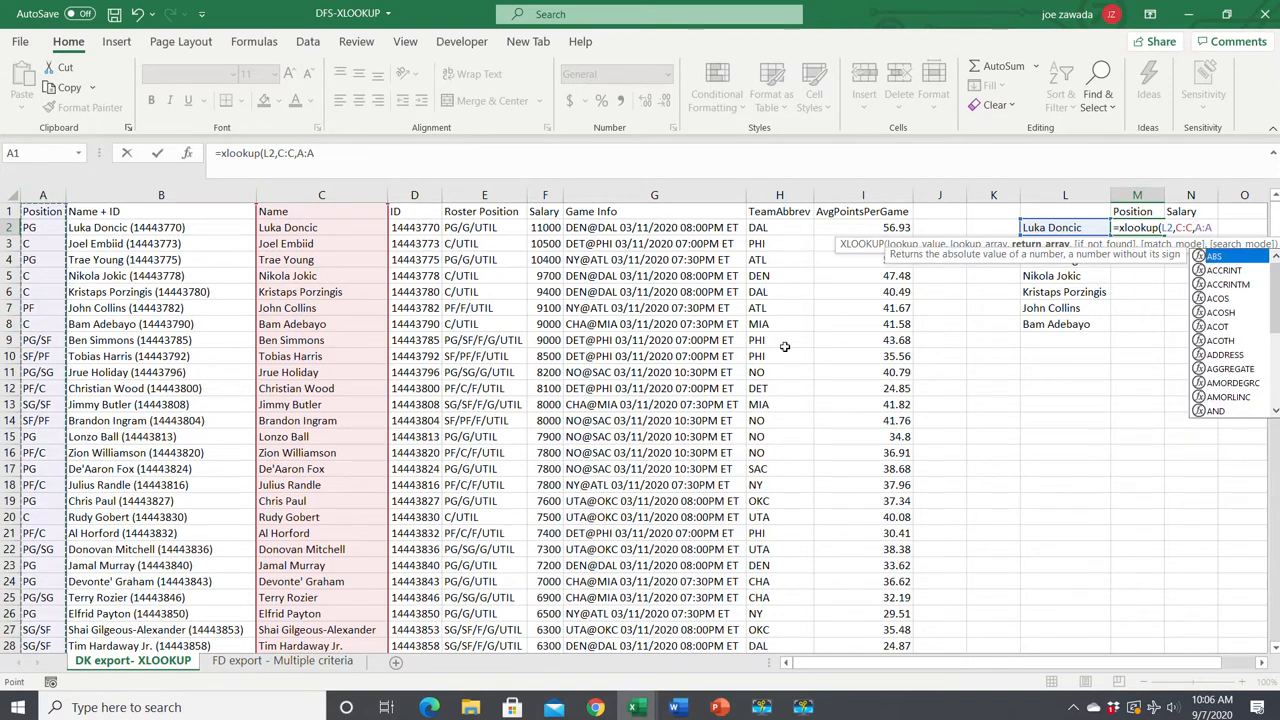
pyautogui.moveTo(1161, 270)
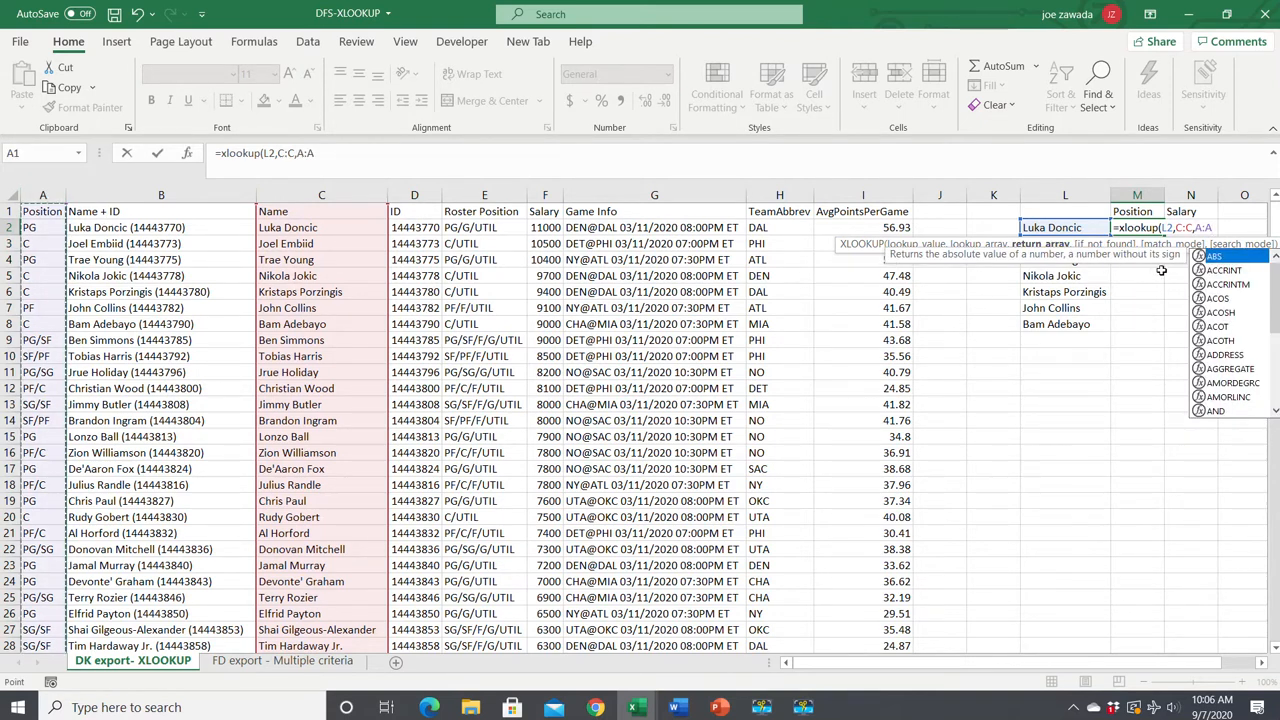
pyautogui.moveTo(1109, 267)
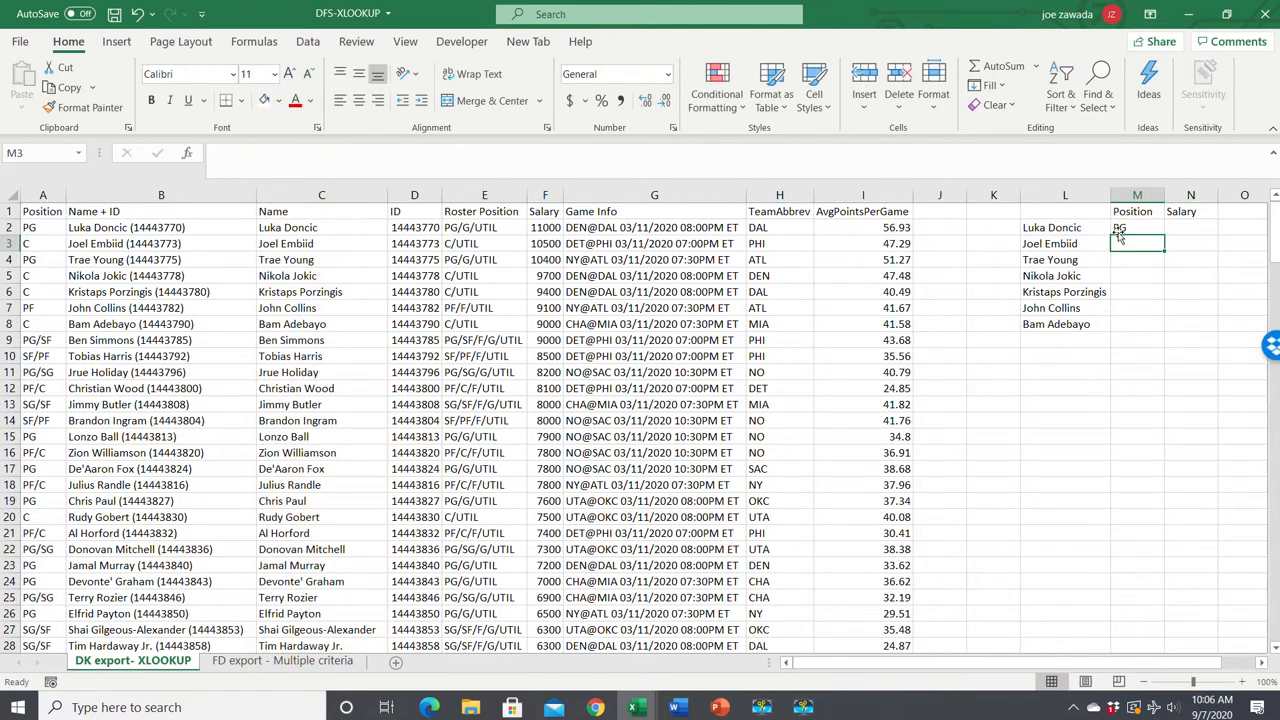
# Copy the M2 position formula down to M8, then select N2 for the salary lookup
pyautogui.click(1137, 227)
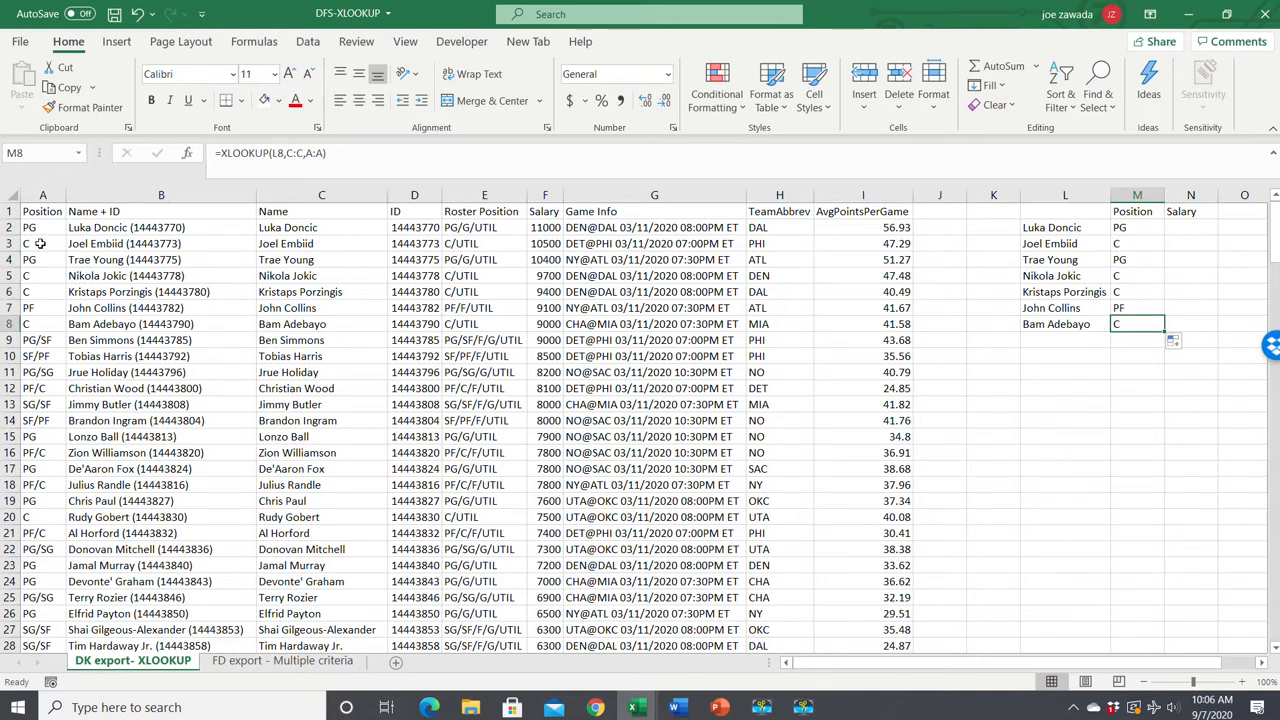
pyautogui.click(1190, 227)
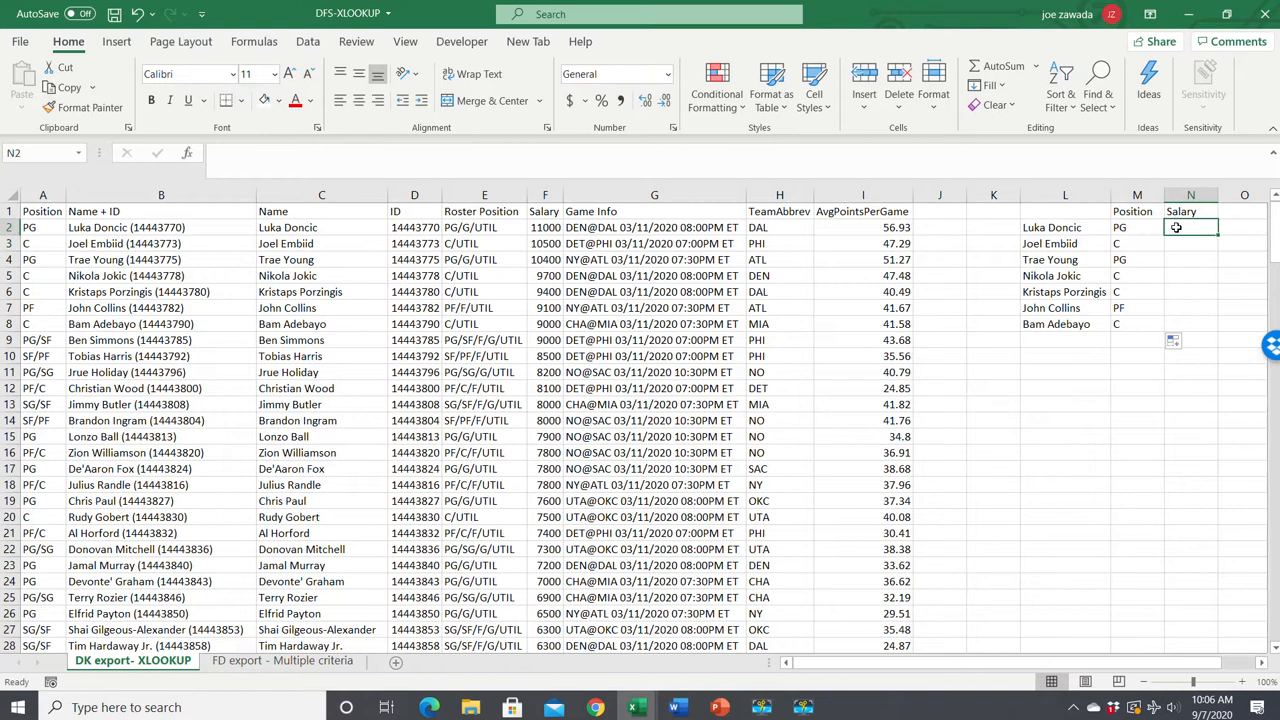
pyautogui.moveTo(808, 338)
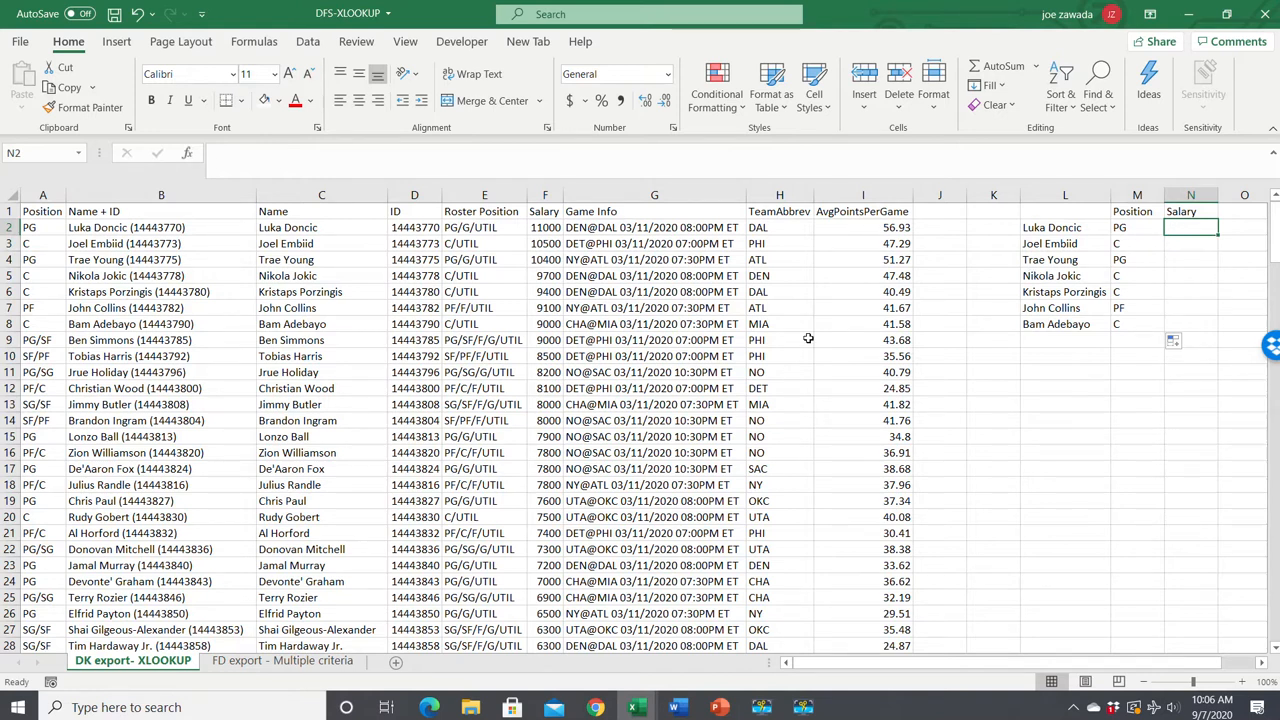
# Enter =XLOOKUP(L2,C:C,F:F) in N2, fill salaries down to N8, and add Lebron James in L9
pyautogui.write('=xlookup(L2,')
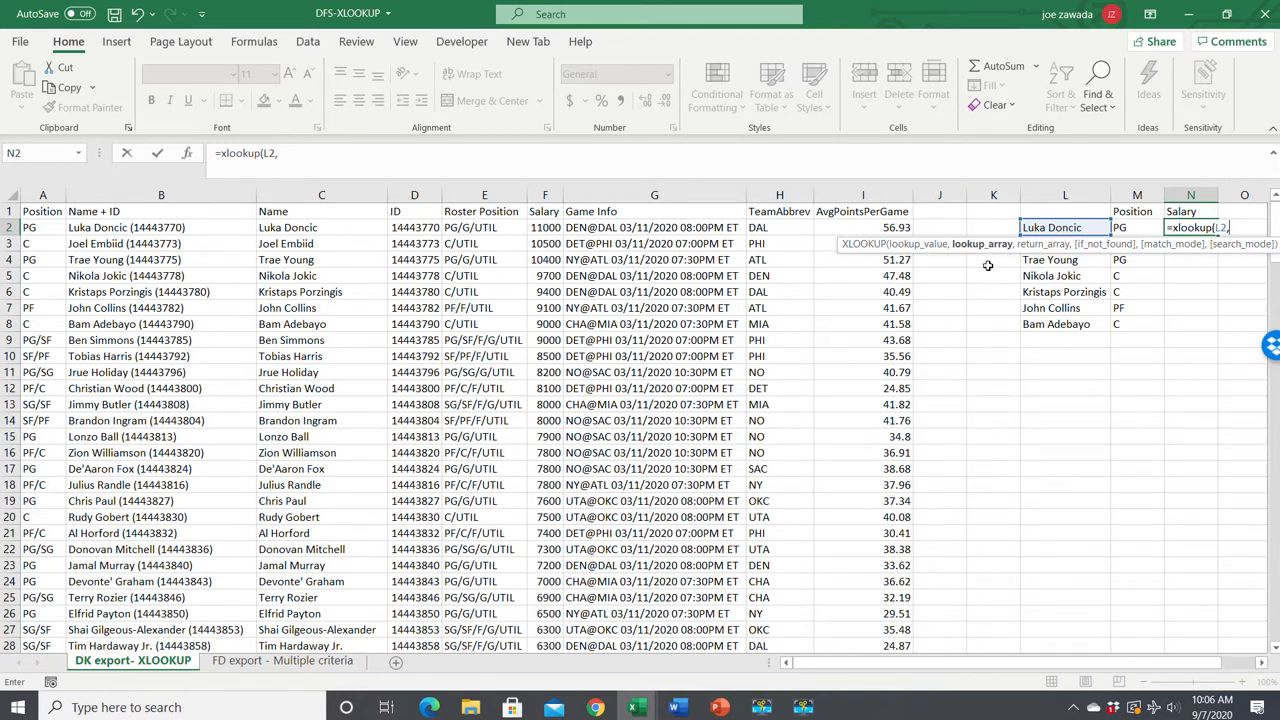
pyautogui.click(321, 194)
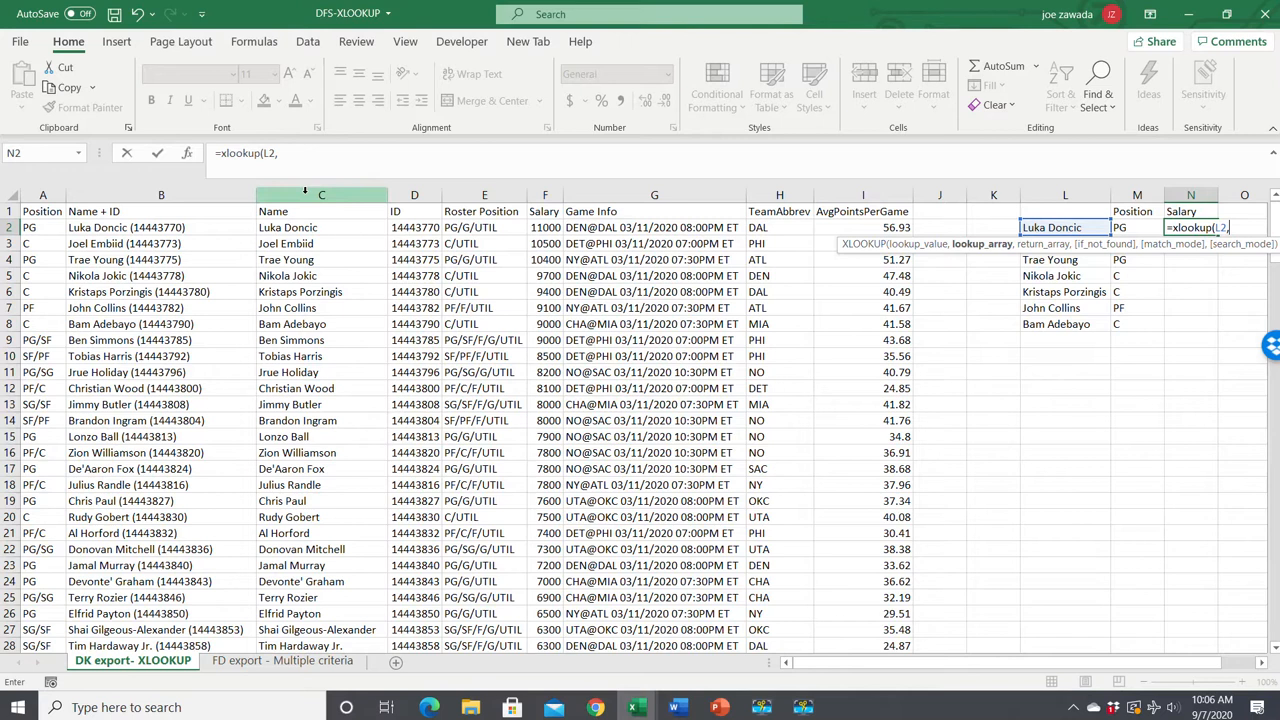
pyautogui.click(321, 194)
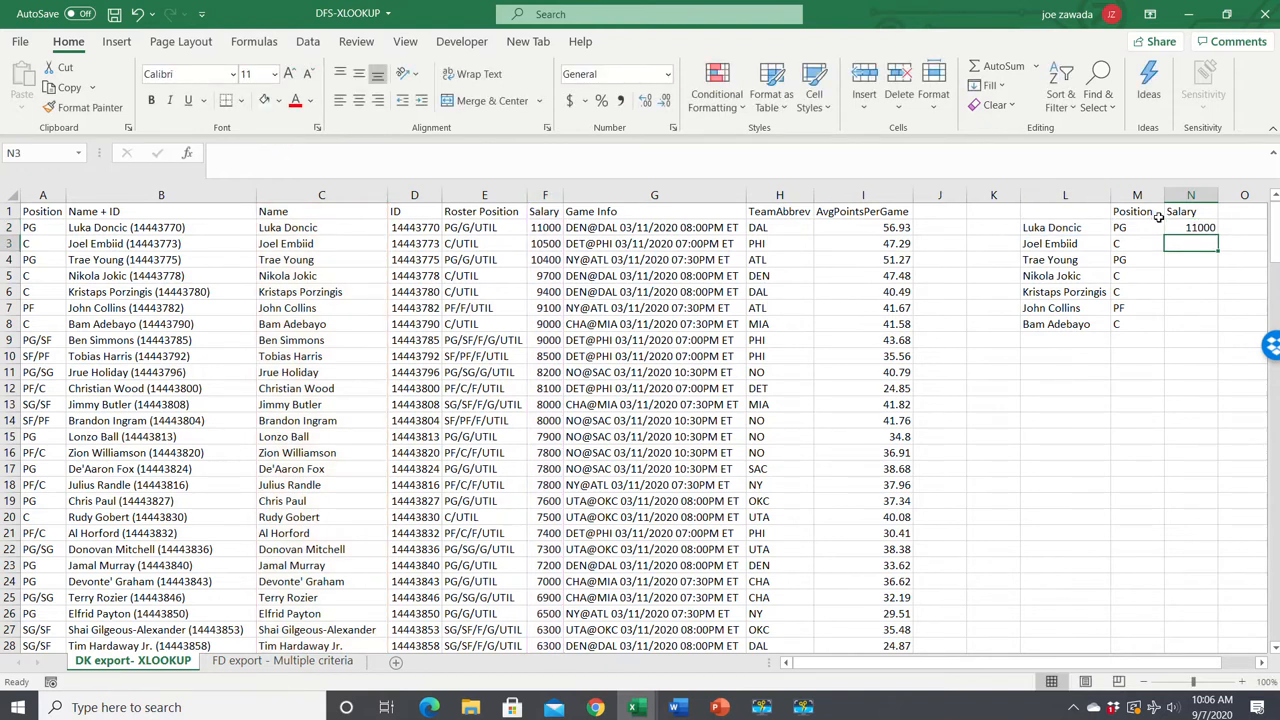
pyautogui.click(1191, 227)
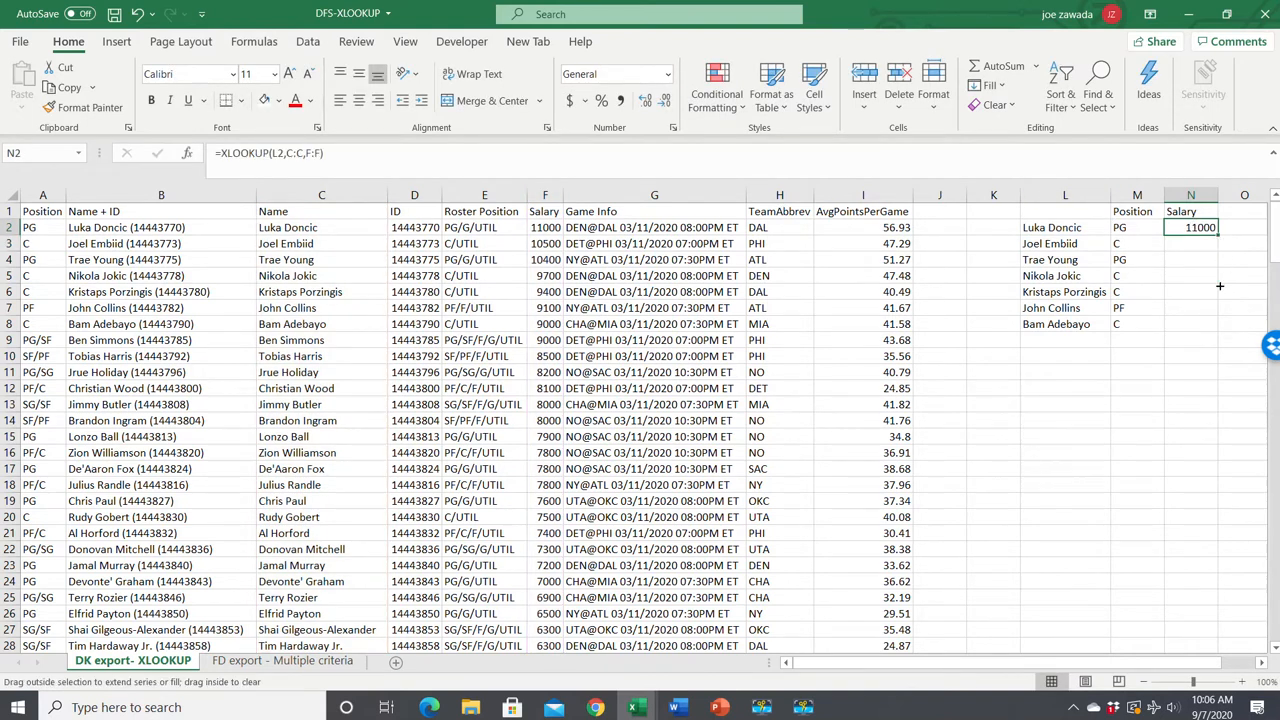
pyautogui.moveTo(1190, 227); pyautogui.dragTo(1190, 323)
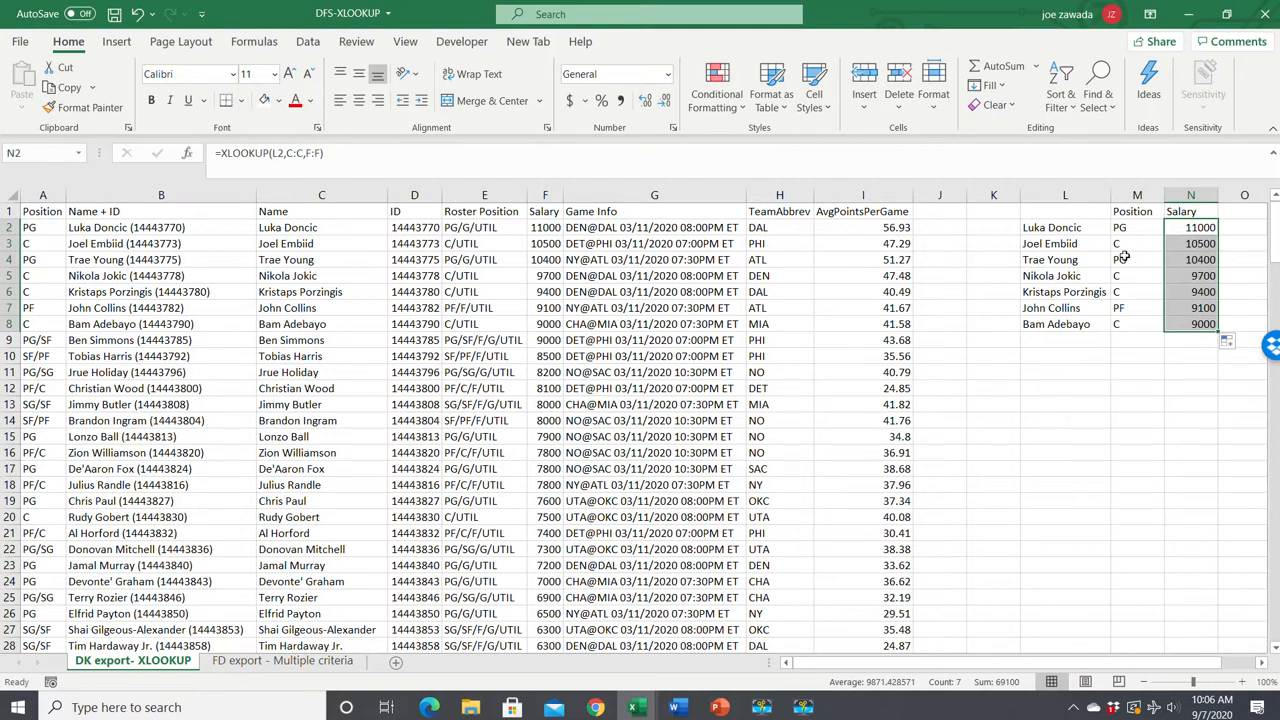
pyautogui.click(1137, 291)
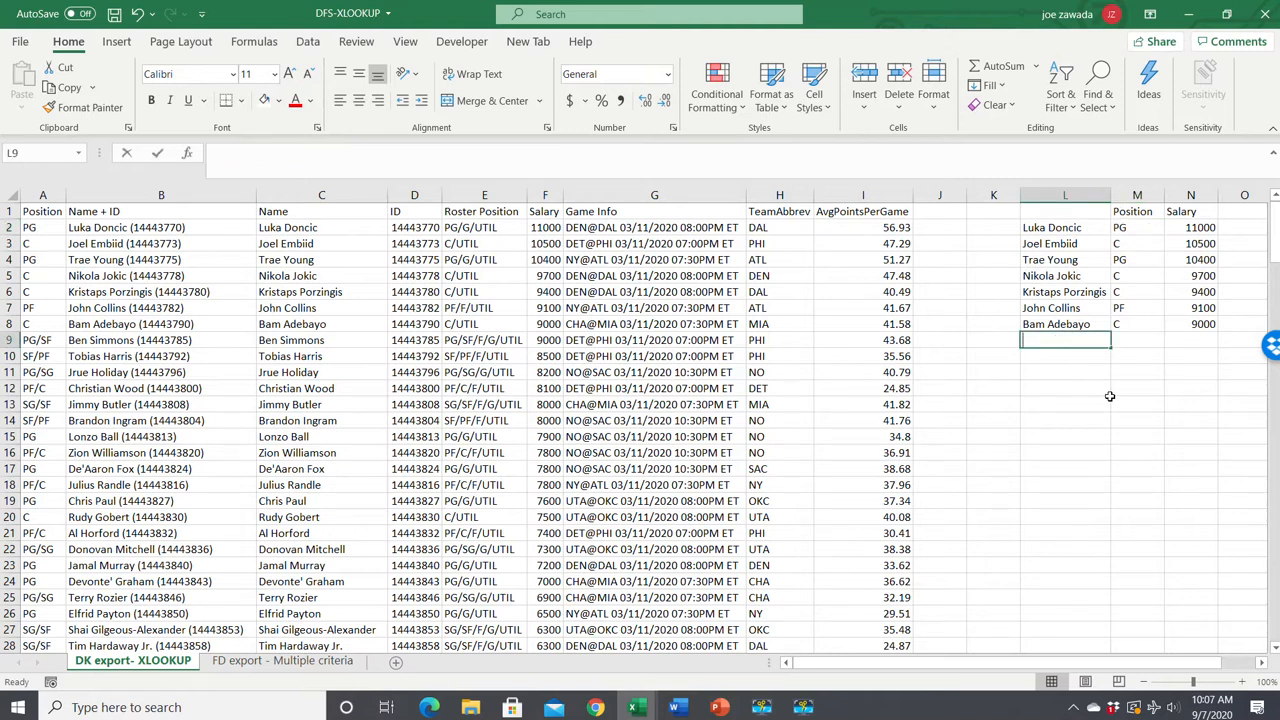
pyautogui.write('Lebron James')
pyautogui.click(1137, 340)
pyautogui.write('=XLOOKUP(L9,C:C,A:A')
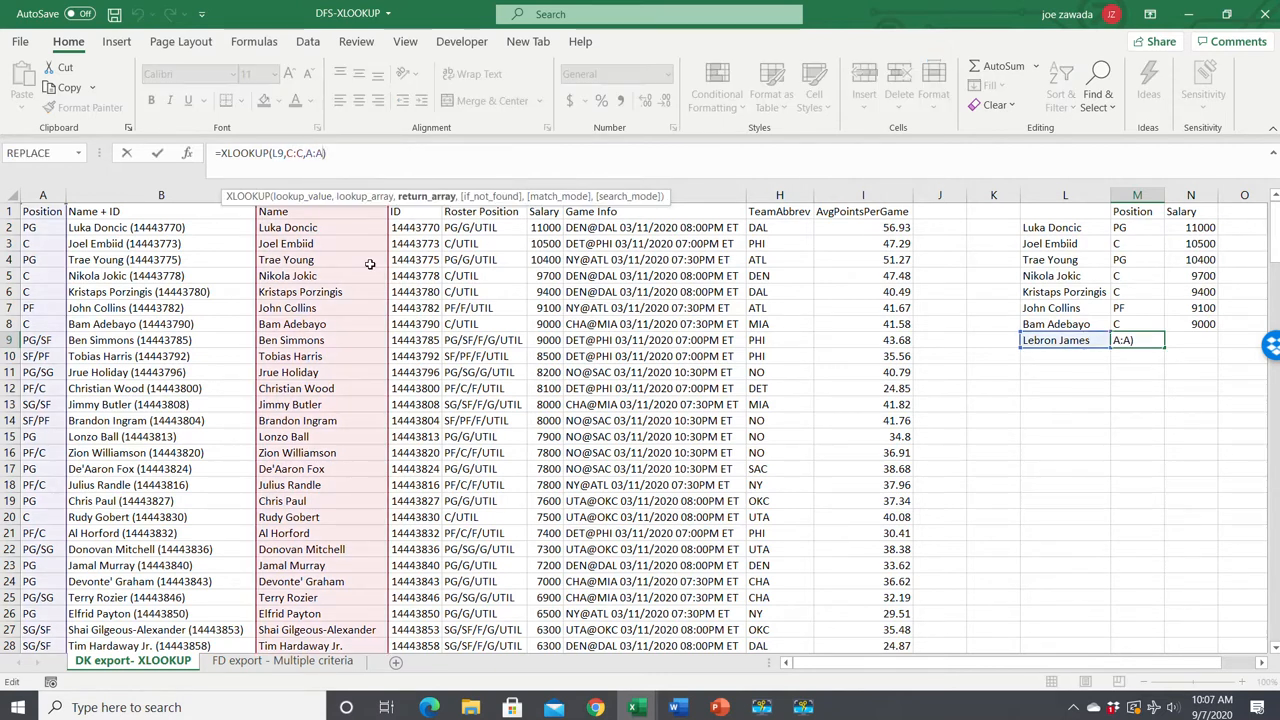
# Complete M9's XLOOKUP with a "Not found" if-not-found argument for Lebron James
pyautogui.write(',')
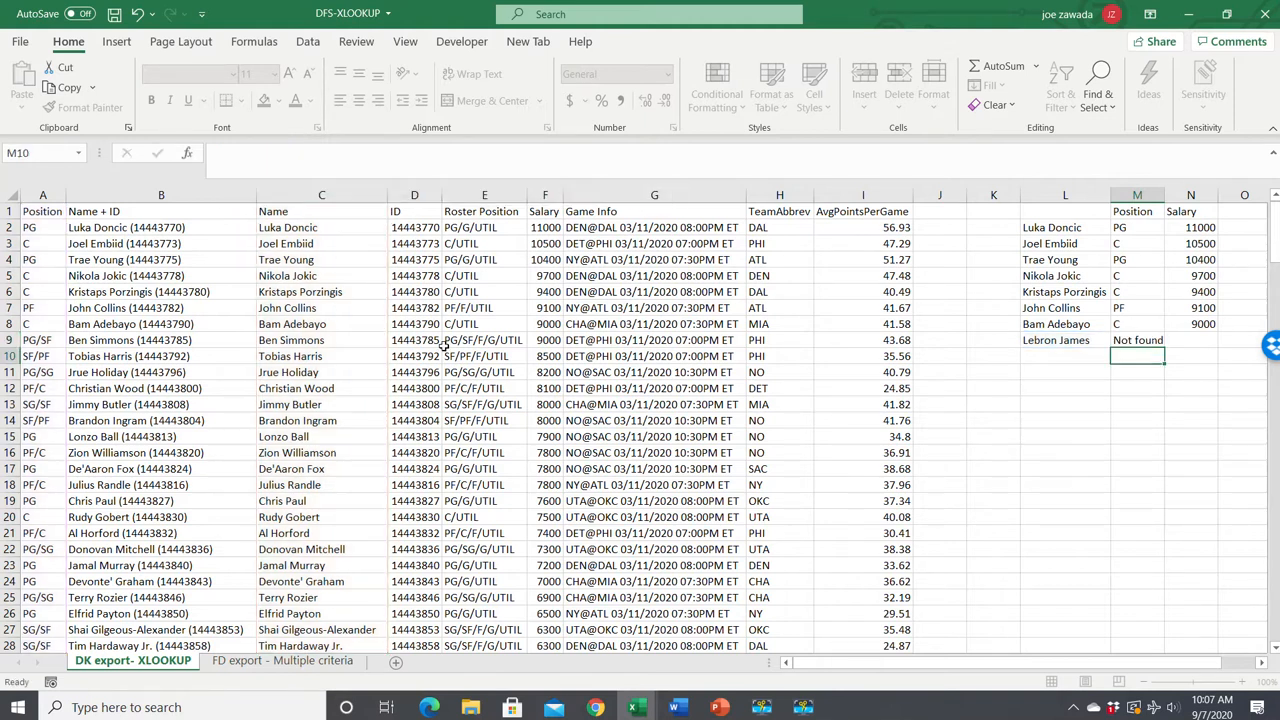
pyautogui.click(1137, 340)
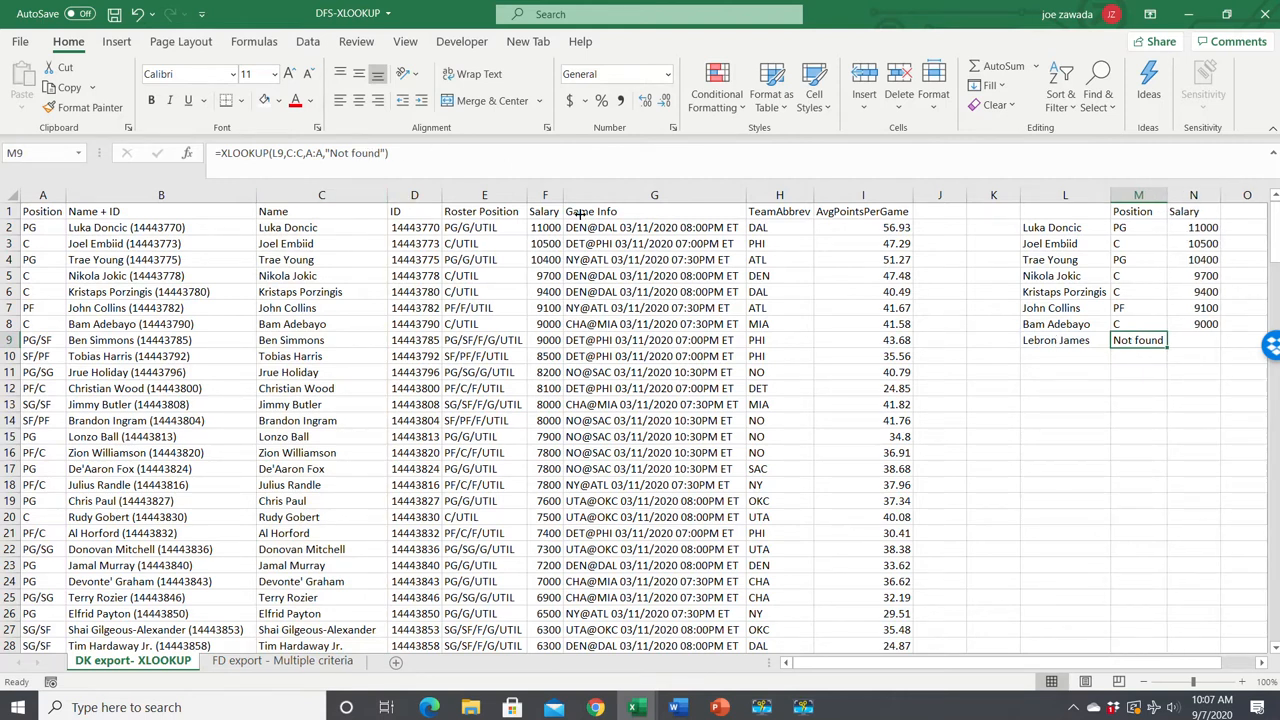
pyautogui.moveTo(1145, 348)
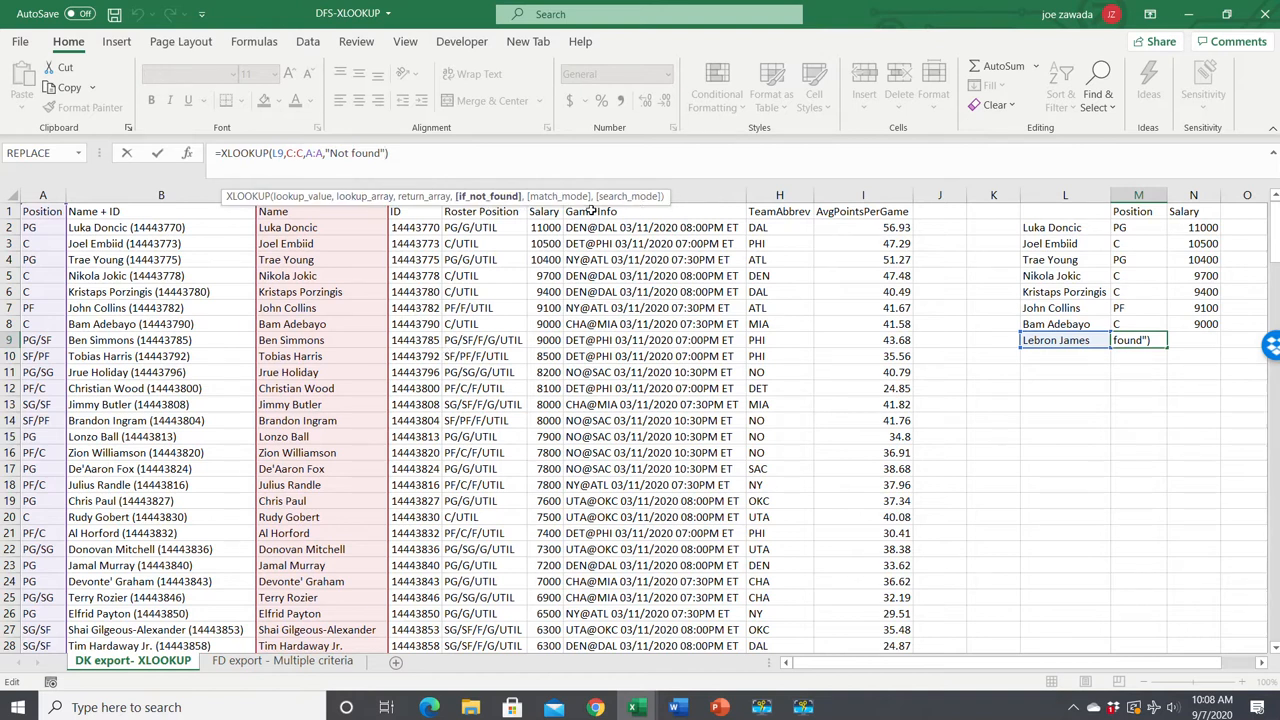
pyautogui.moveTo(934, 462)
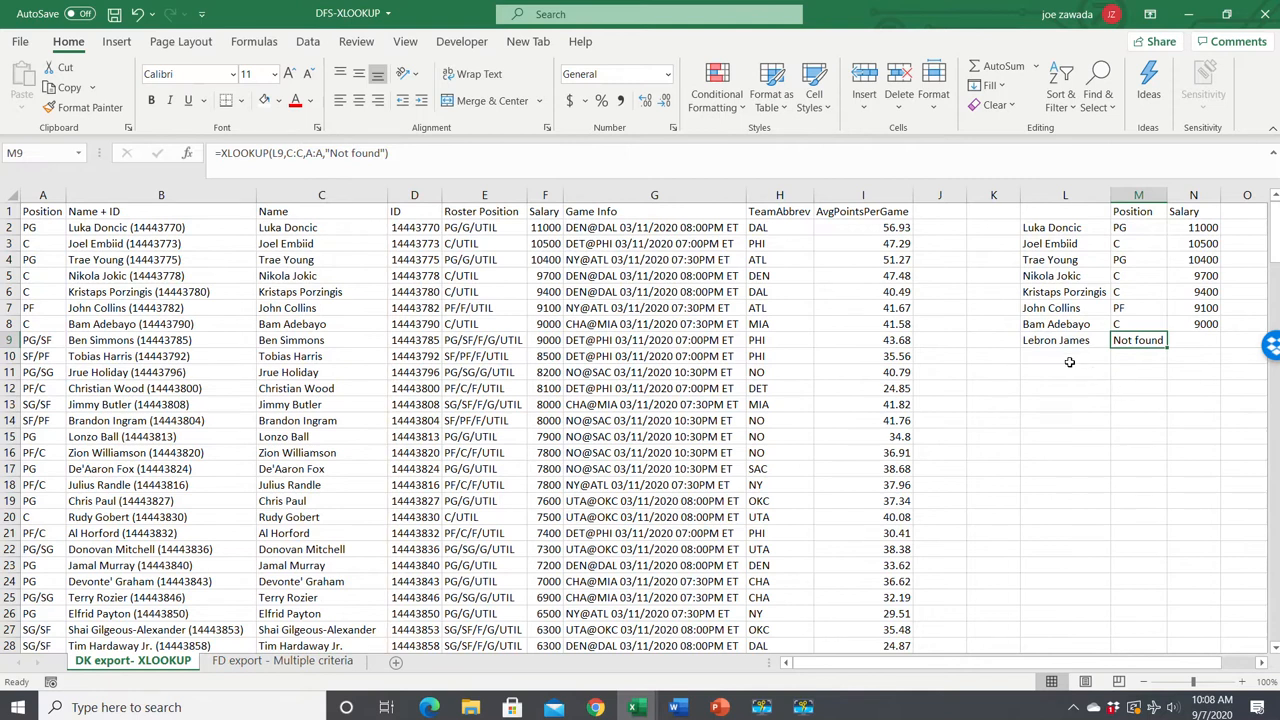
# Enter salary lookup value 9500 in L14 and move to M14 beside it
pyautogui.click(1065, 420)
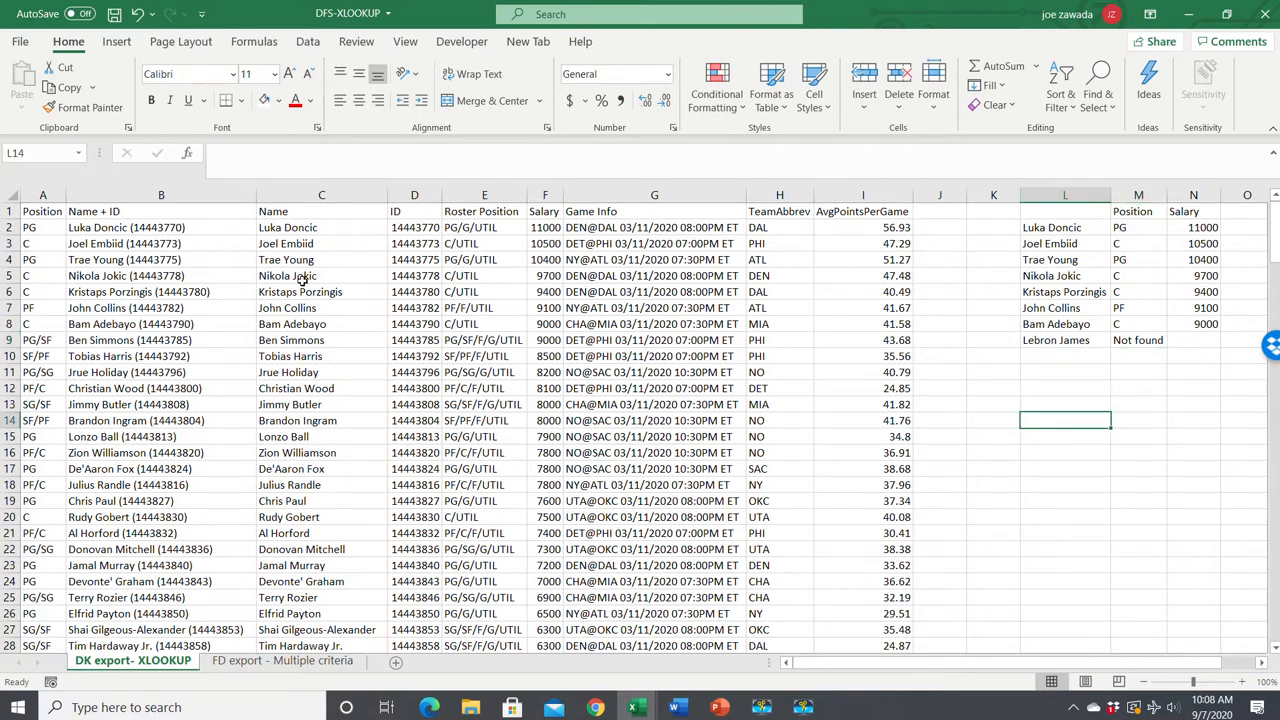
pyautogui.moveTo(541, 296)
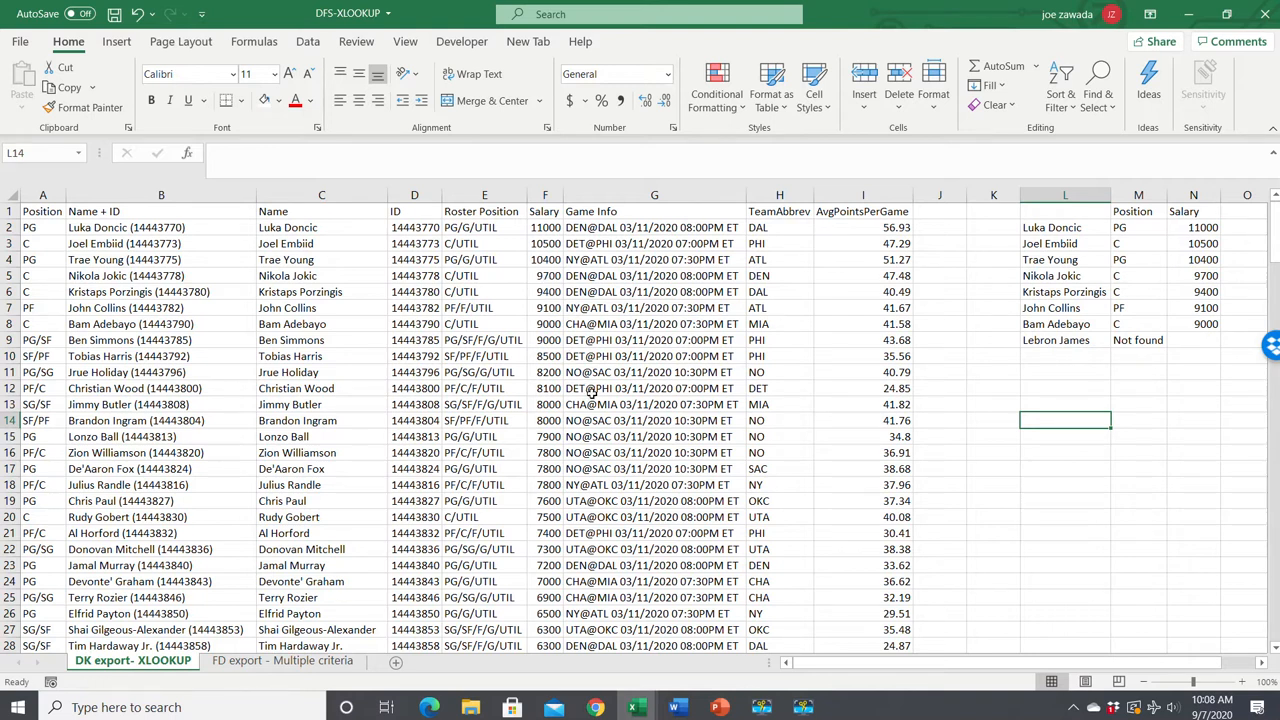
pyautogui.write('9500')
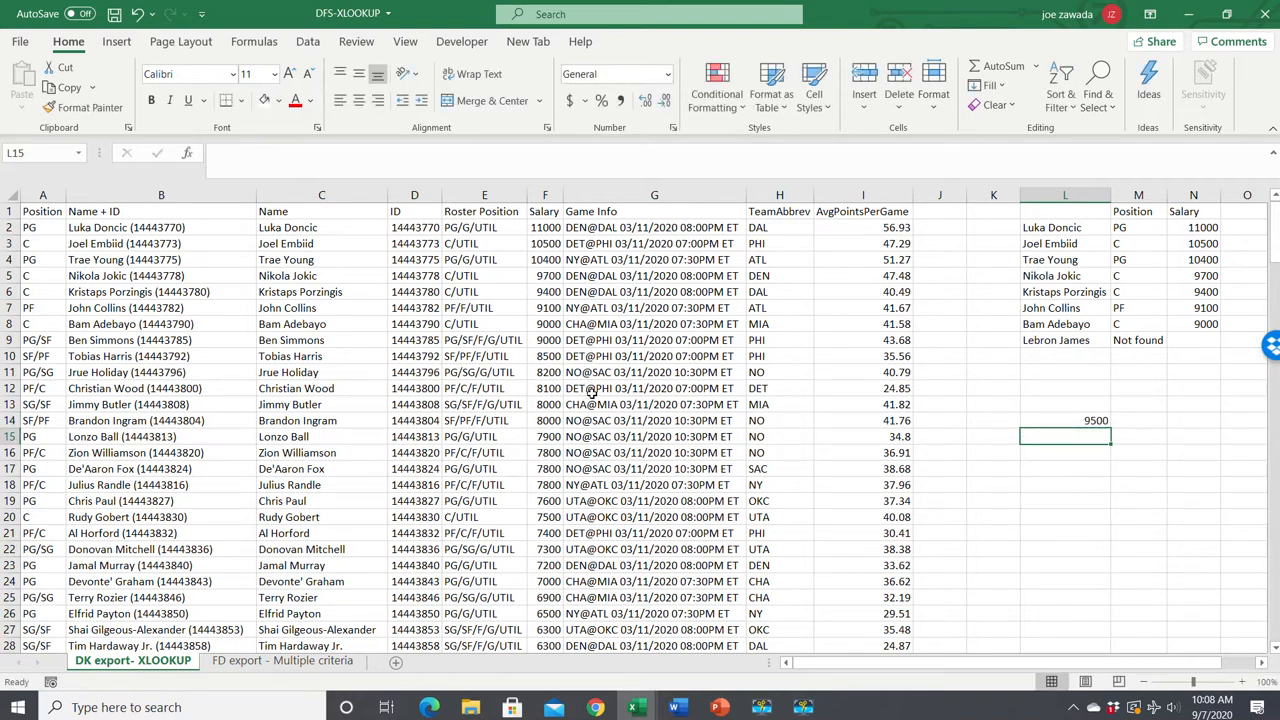
pyautogui.click(1138, 420)
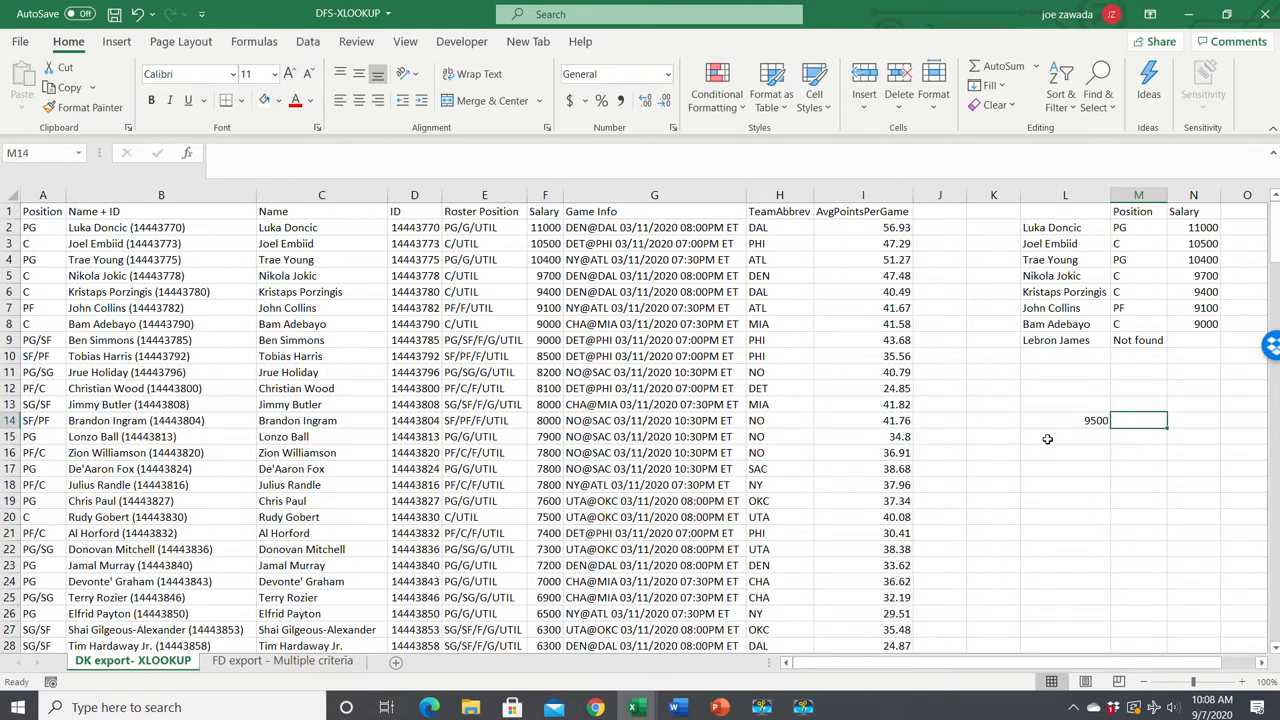
pyautogui.moveTo(1043, 498)
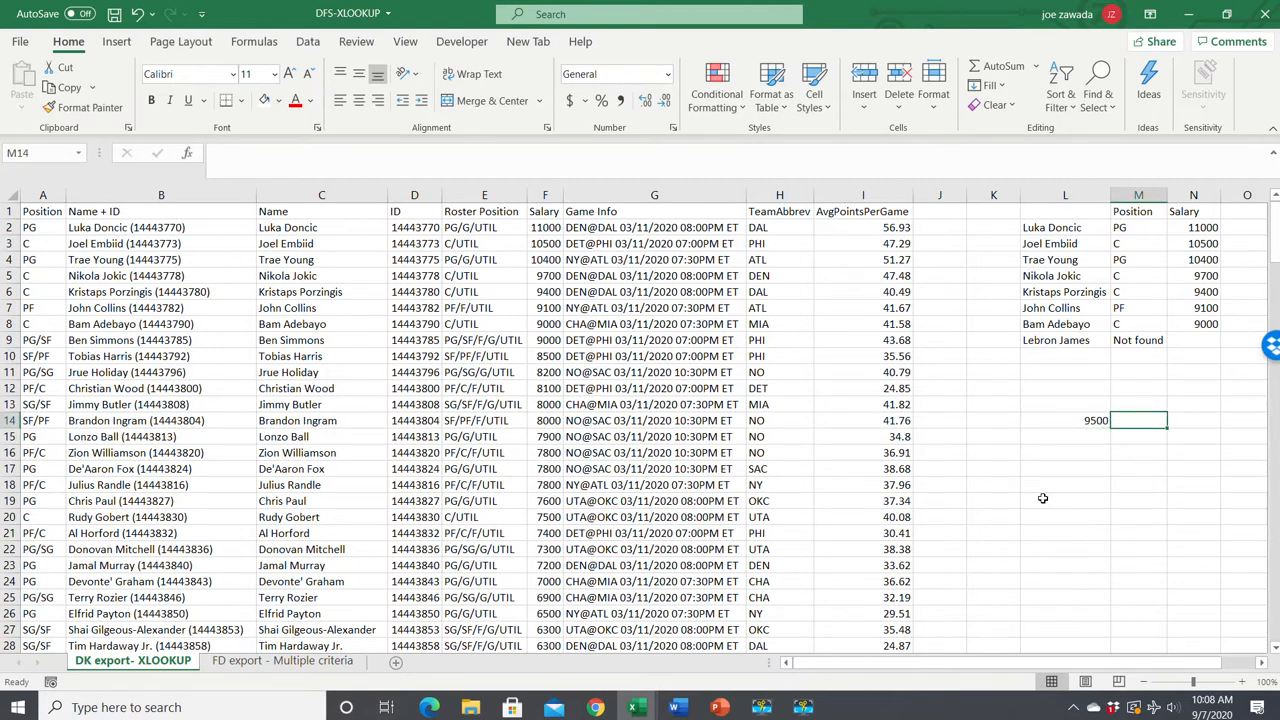
pyautogui.moveTo(1074, 417)
pyautogui.write('9400')
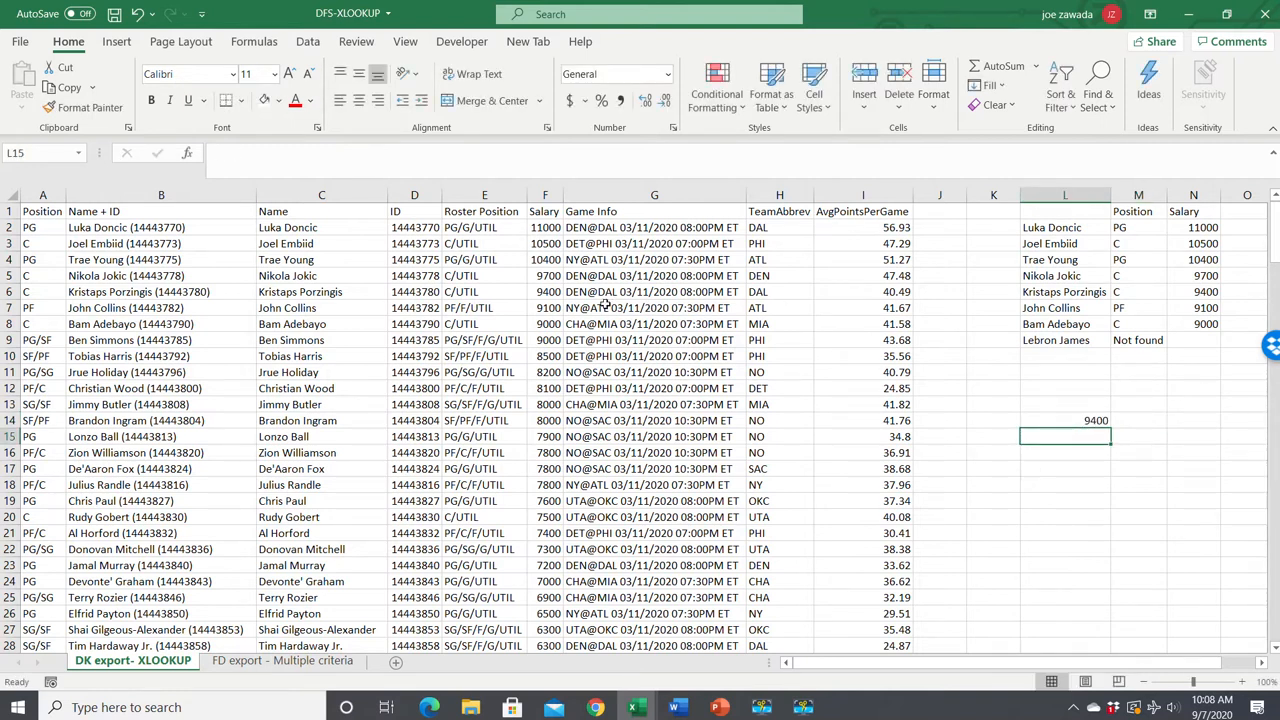
pyautogui.moveTo(1140, 428)
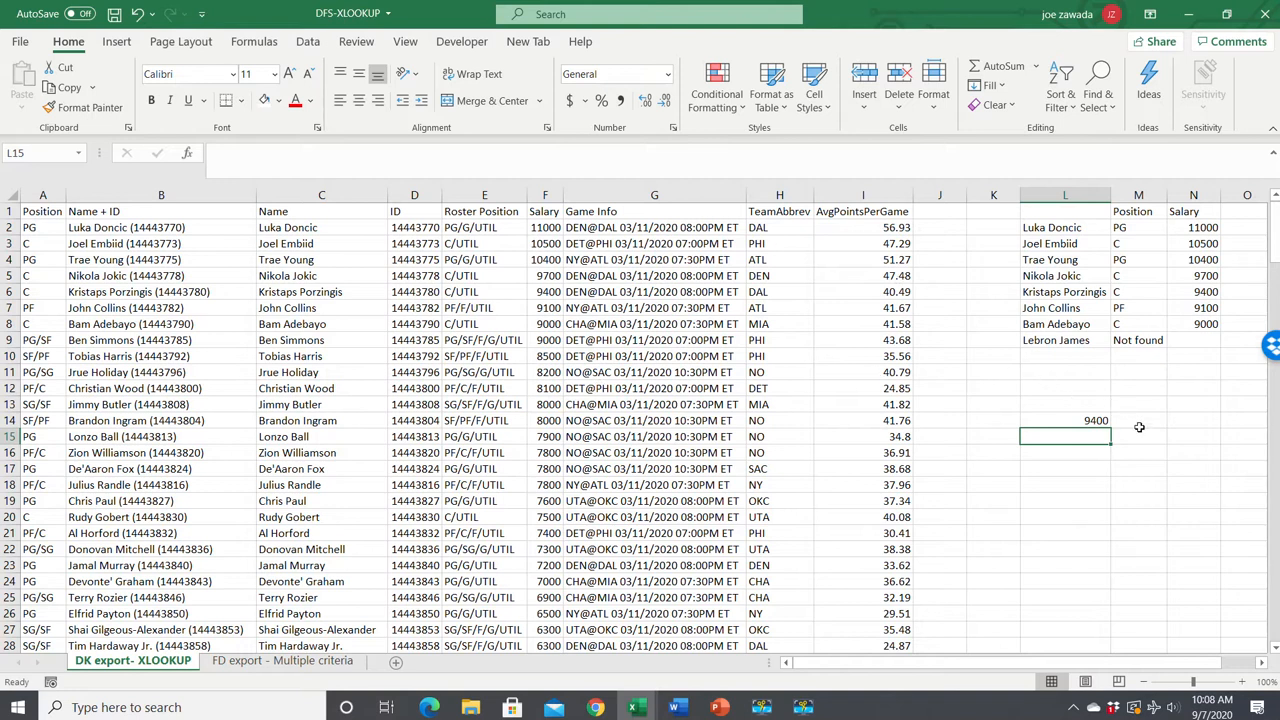
# Enter =XLOOKUP(L14,F:F,C:C,,0) in M14, returning the exact-salary match Kristaps Porzingis
pyautogui.write('=')
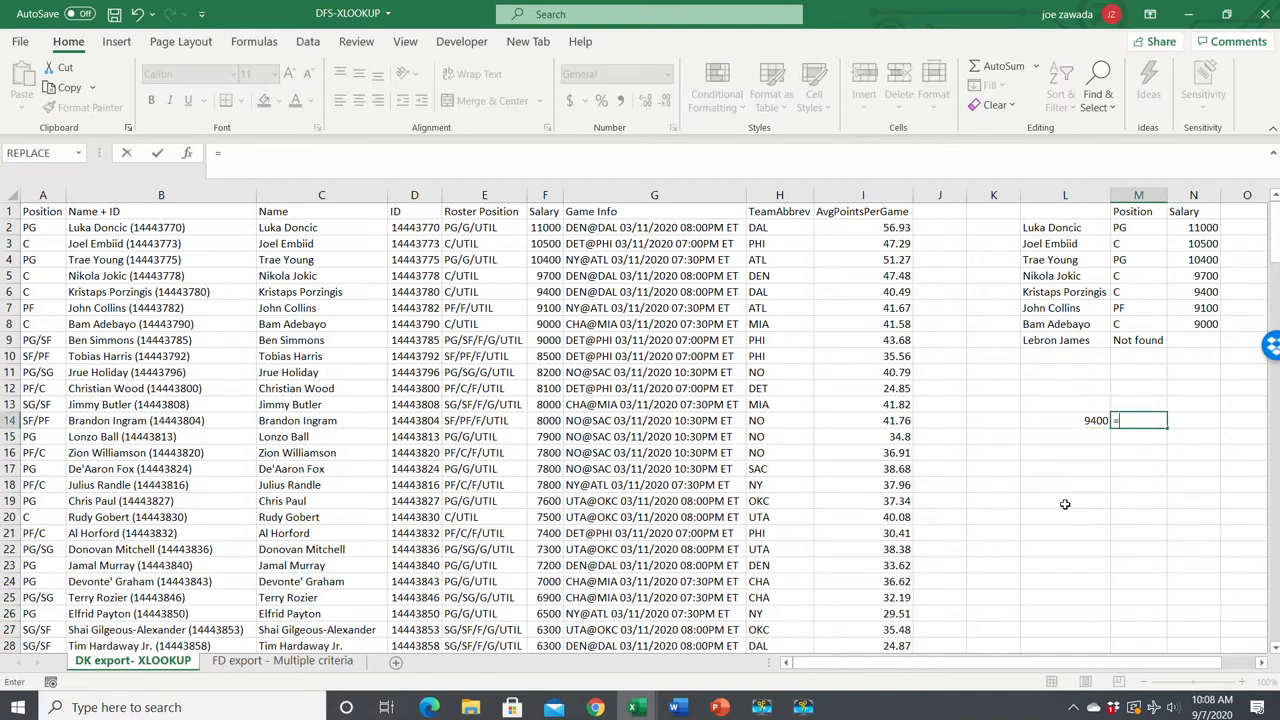
pyautogui.write('xlookup')
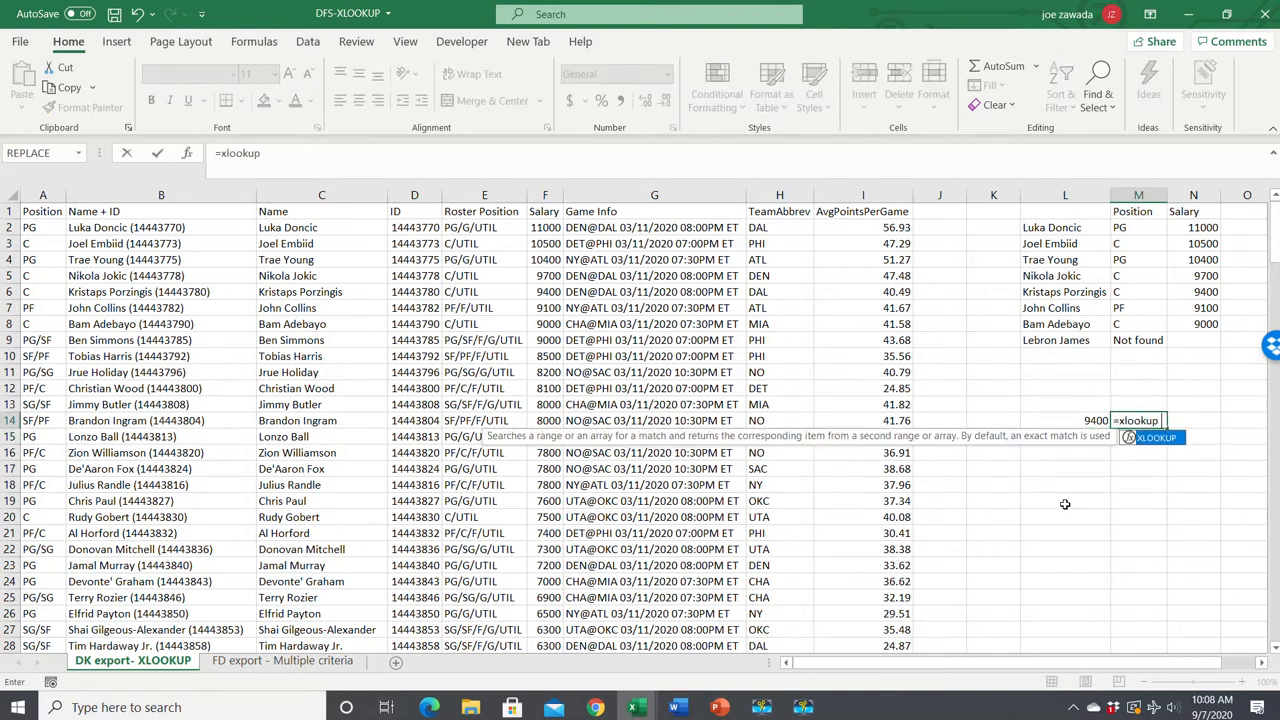
pyautogui.write('(L14,')
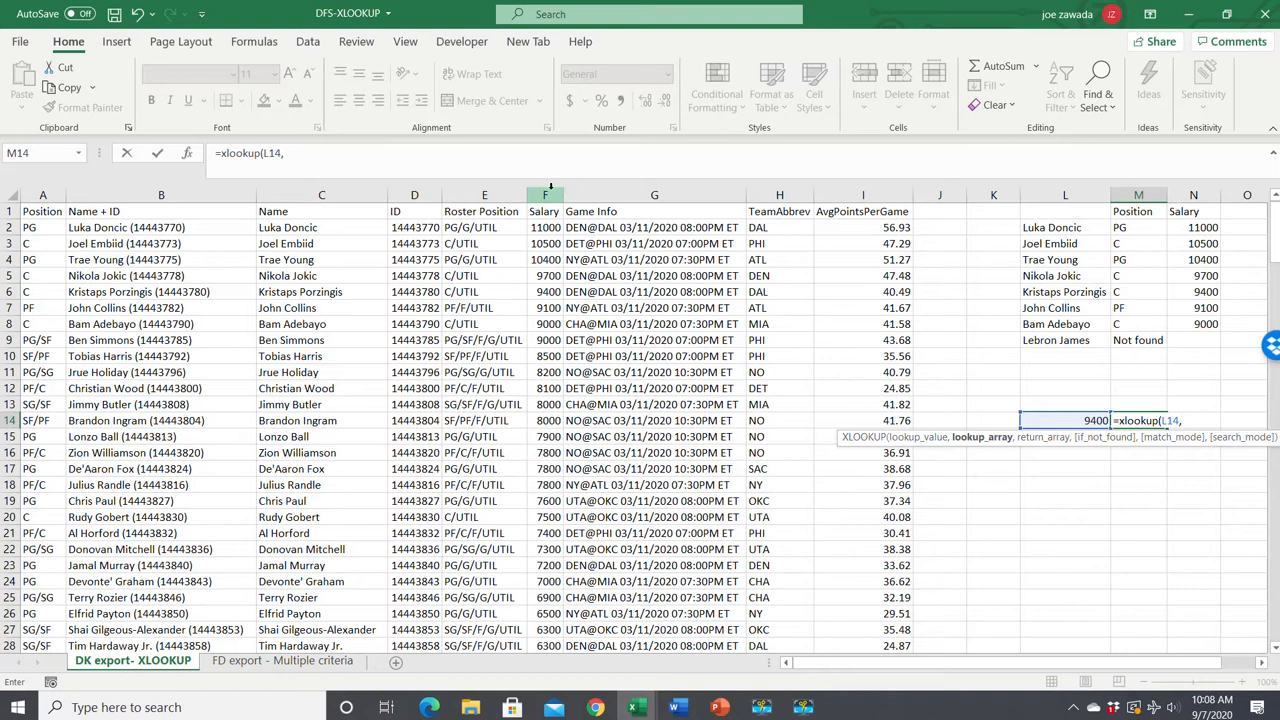
pyautogui.click(545, 195)
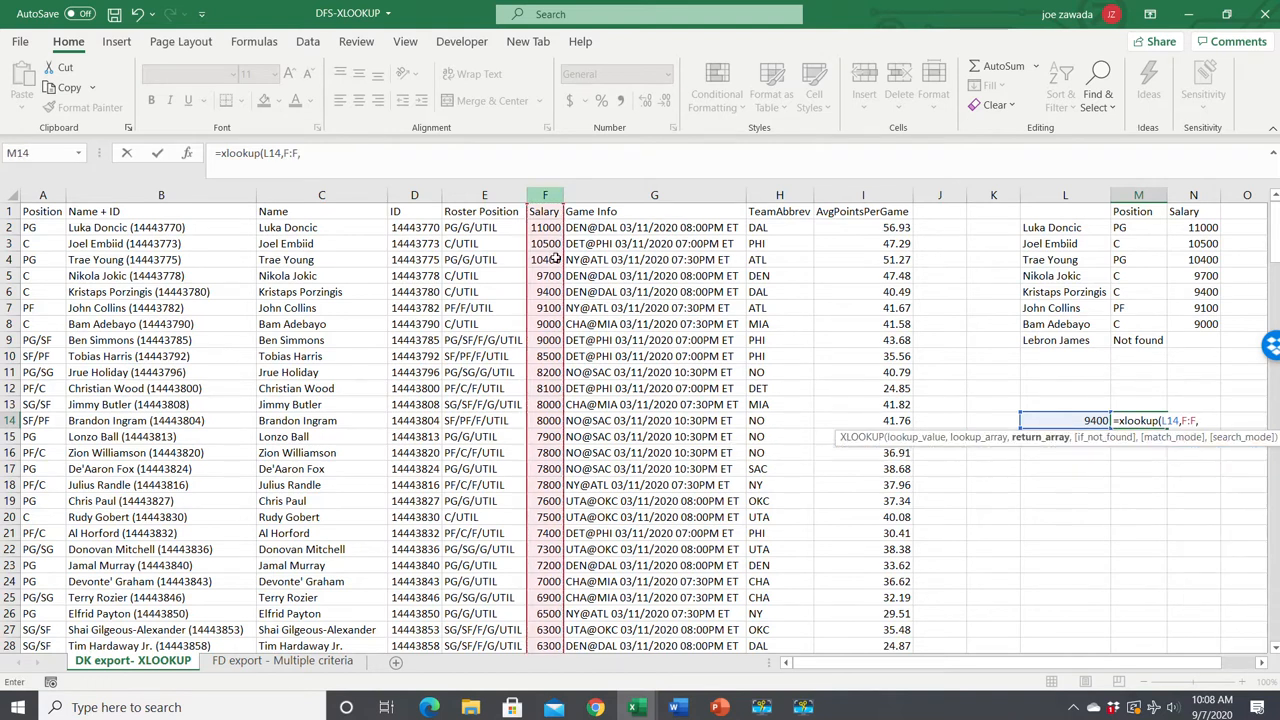
pyautogui.click(160, 195)
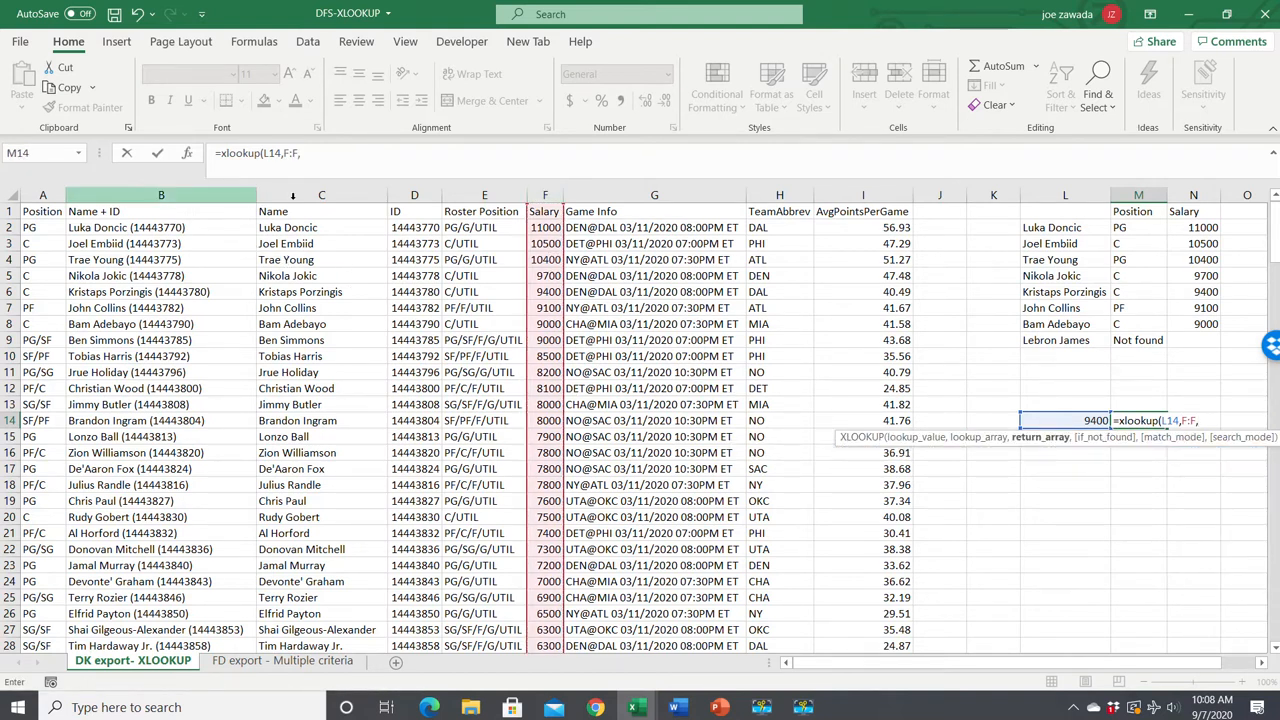
pyautogui.click(321, 211)
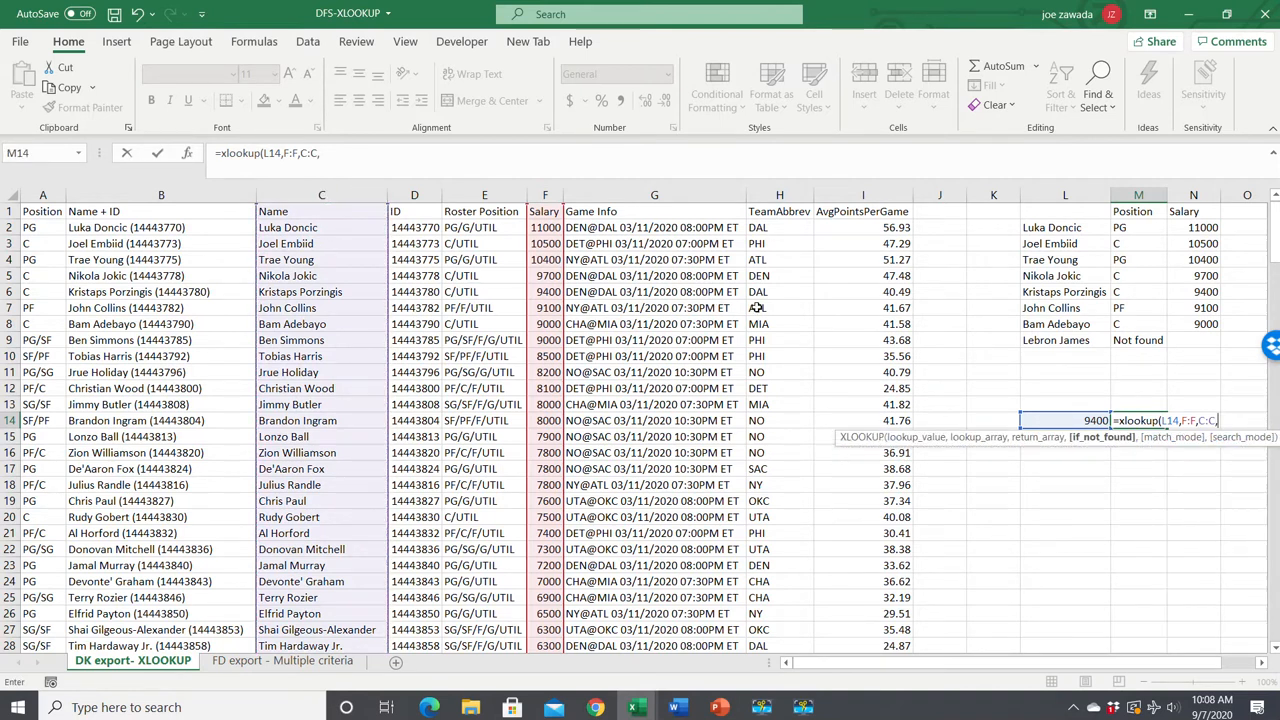
pyautogui.moveTo(508, 249)
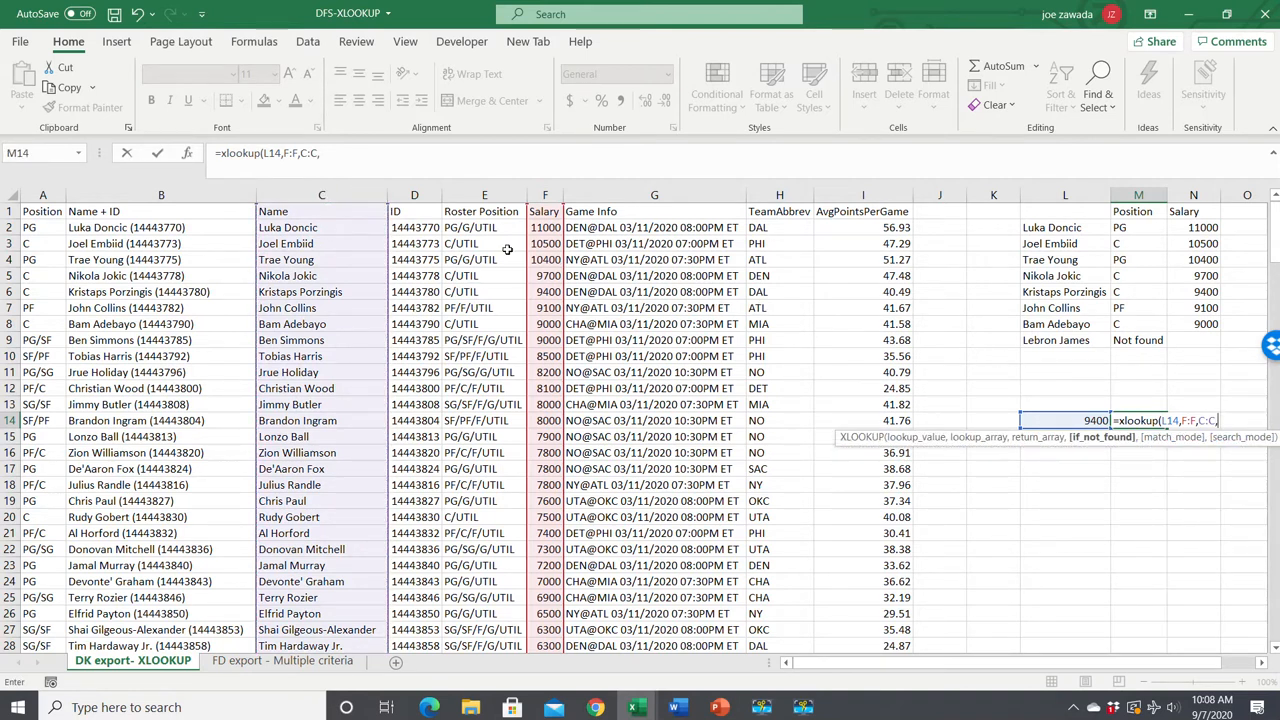
pyautogui.moveTo(831, 513)
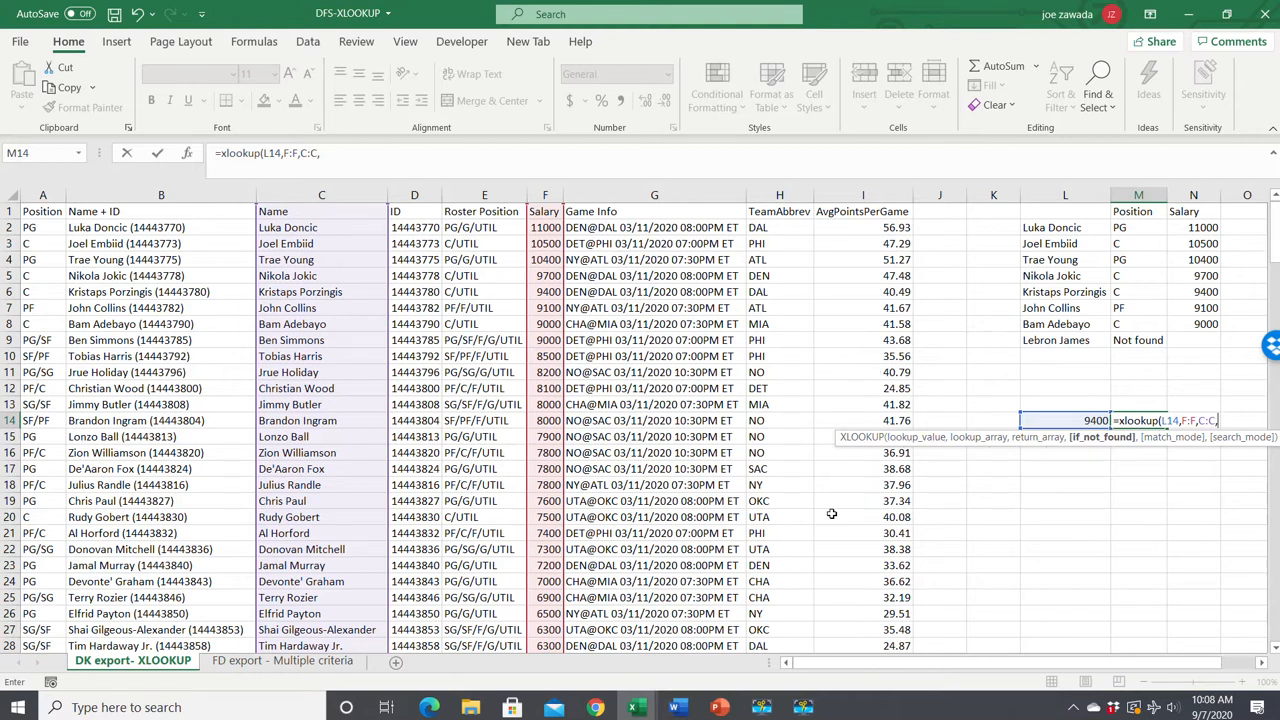
pyautogui.write(',')
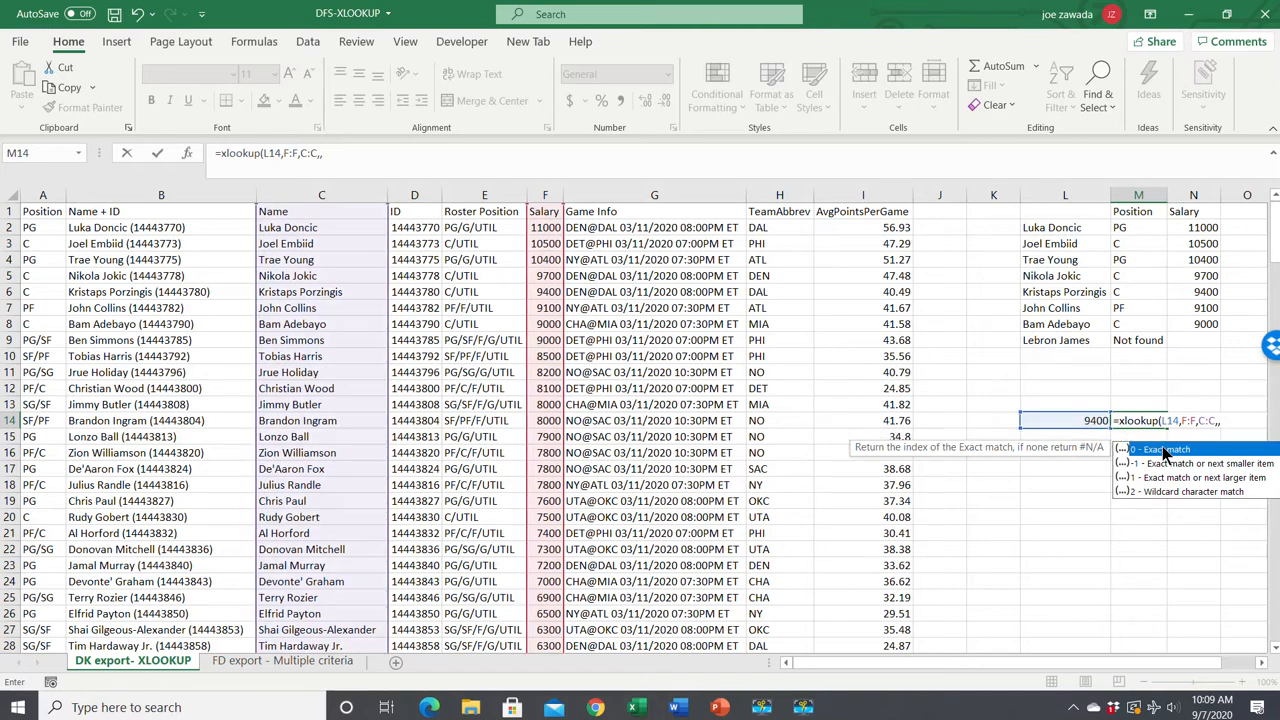
pyautogui.write('0')
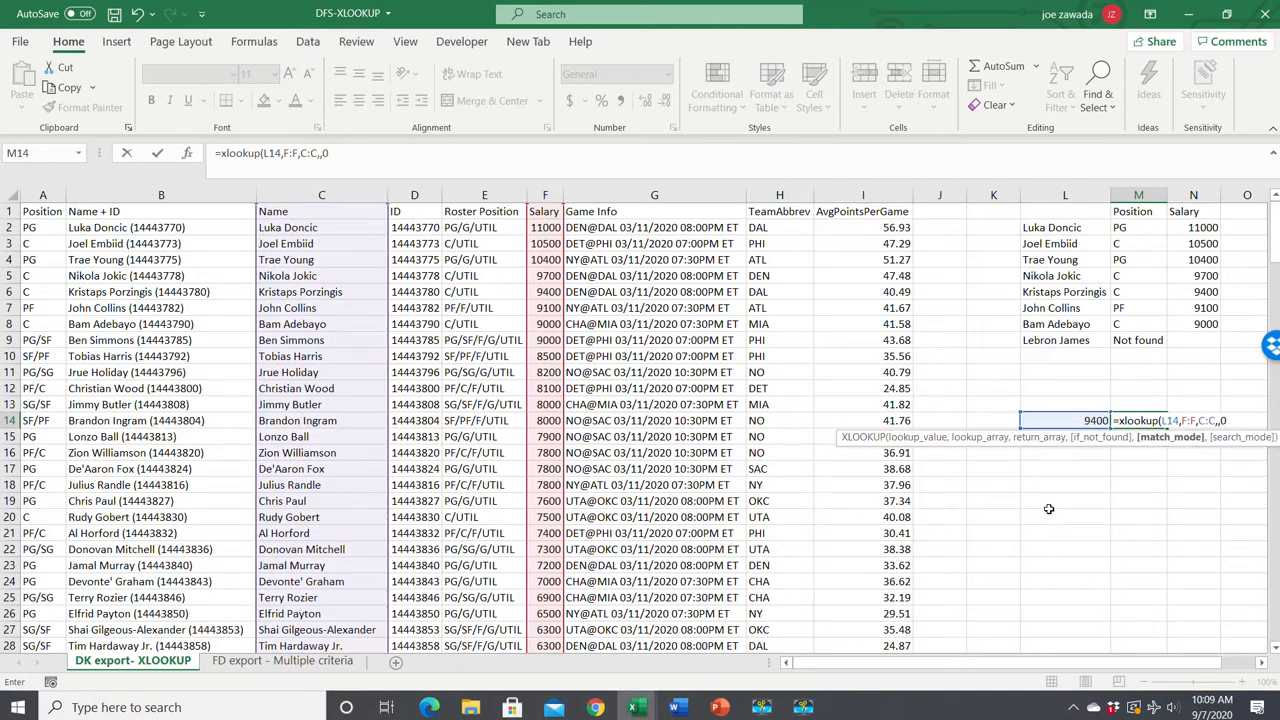
pyautogui.press('enter')
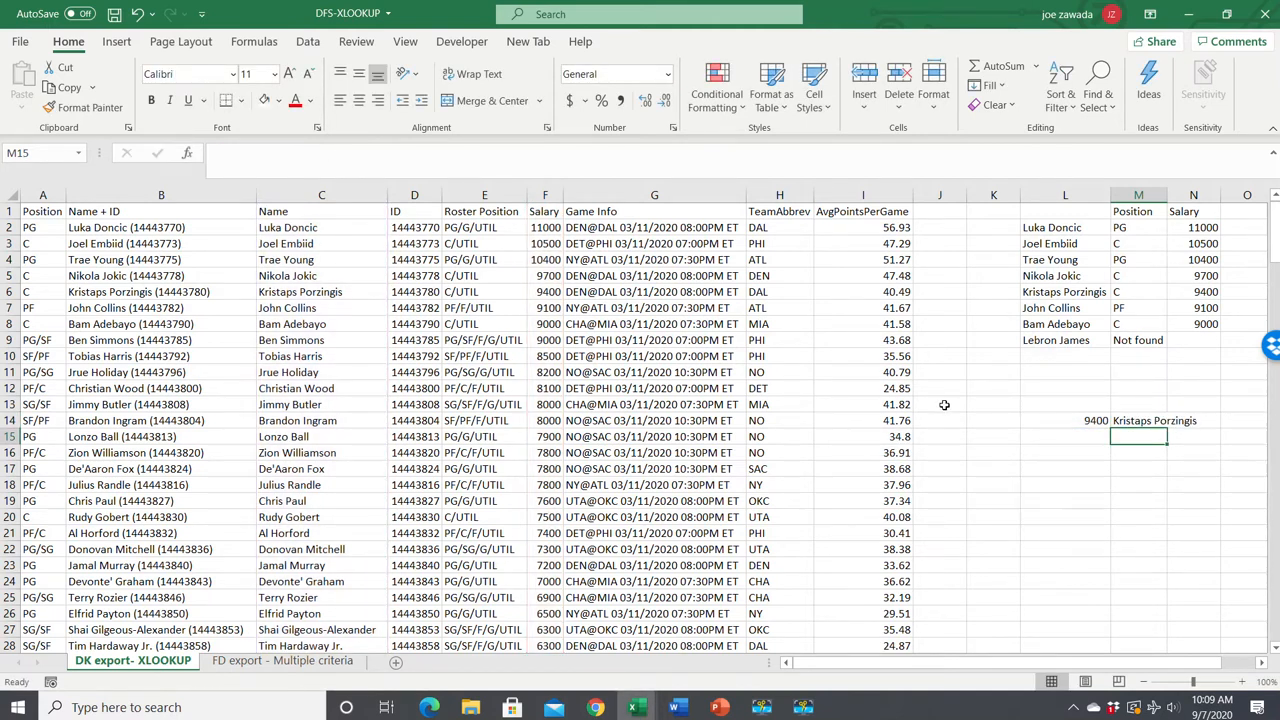
# Verify row 6's 9400 salary belongs to Kristaps Porzingis, then return to M14
pyautogui.click(545, 291)
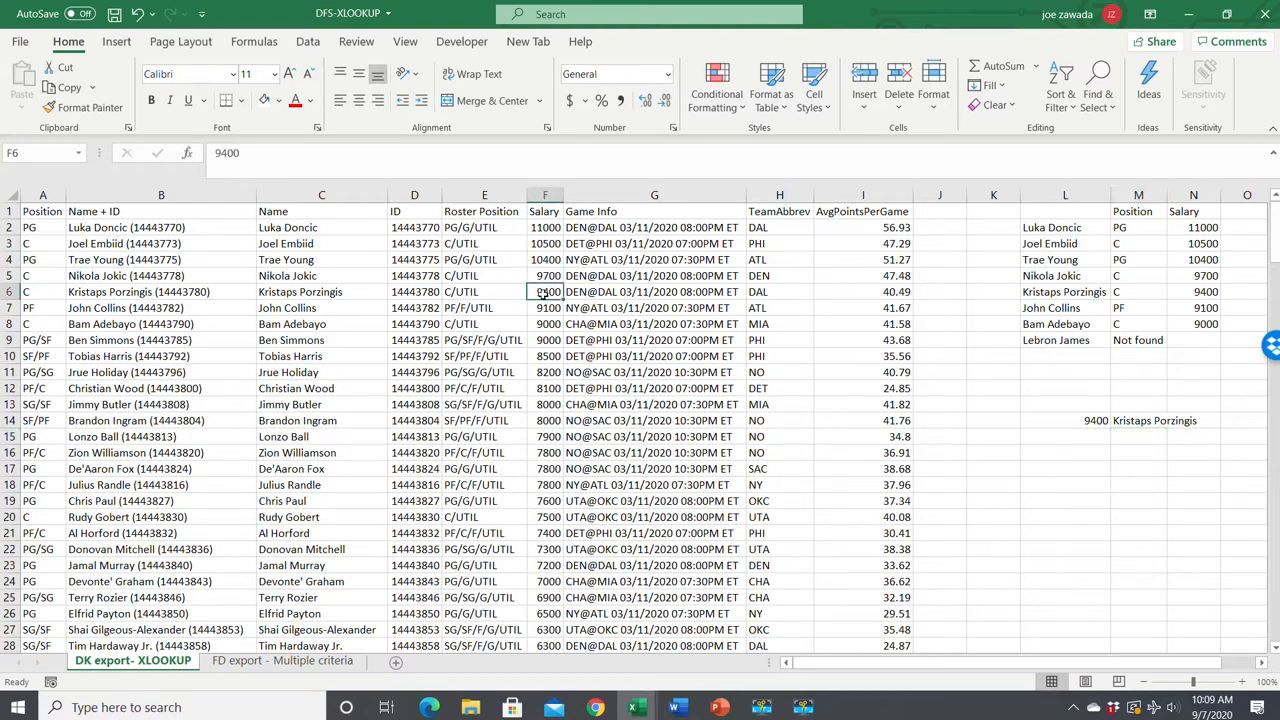
pyautogui.click(321, 291)
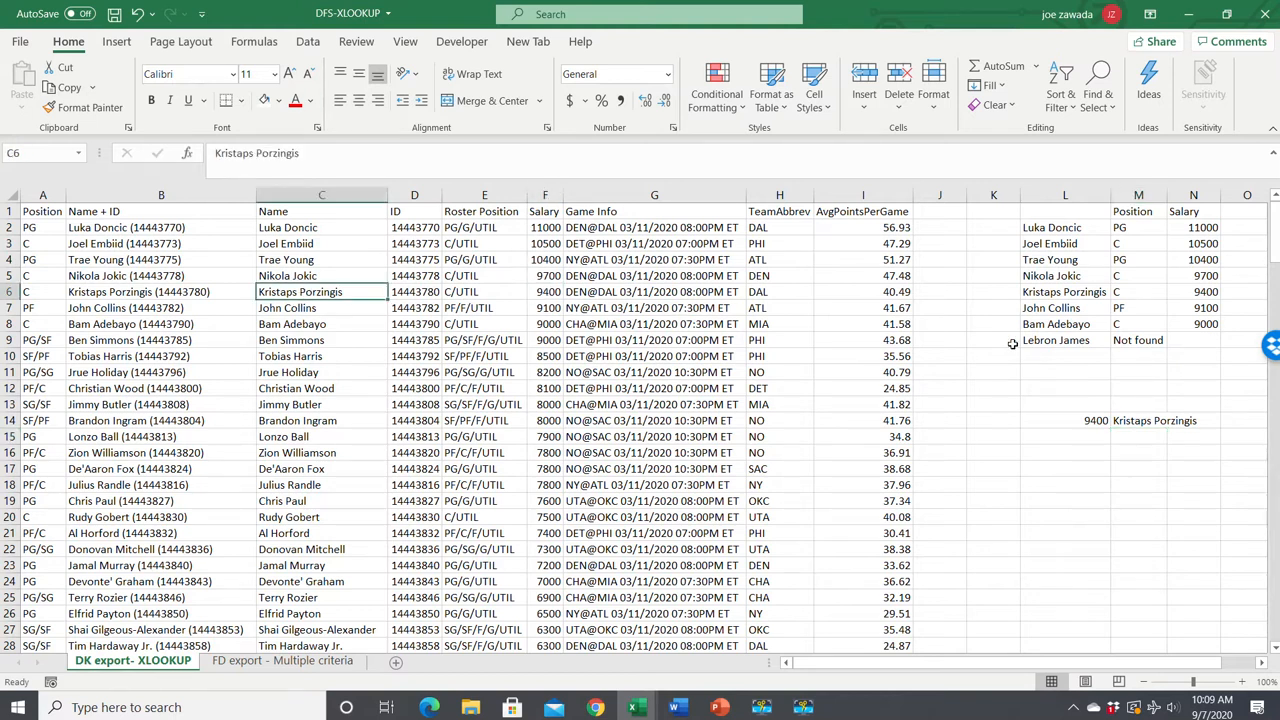
pyautogui.click(1138, 420)
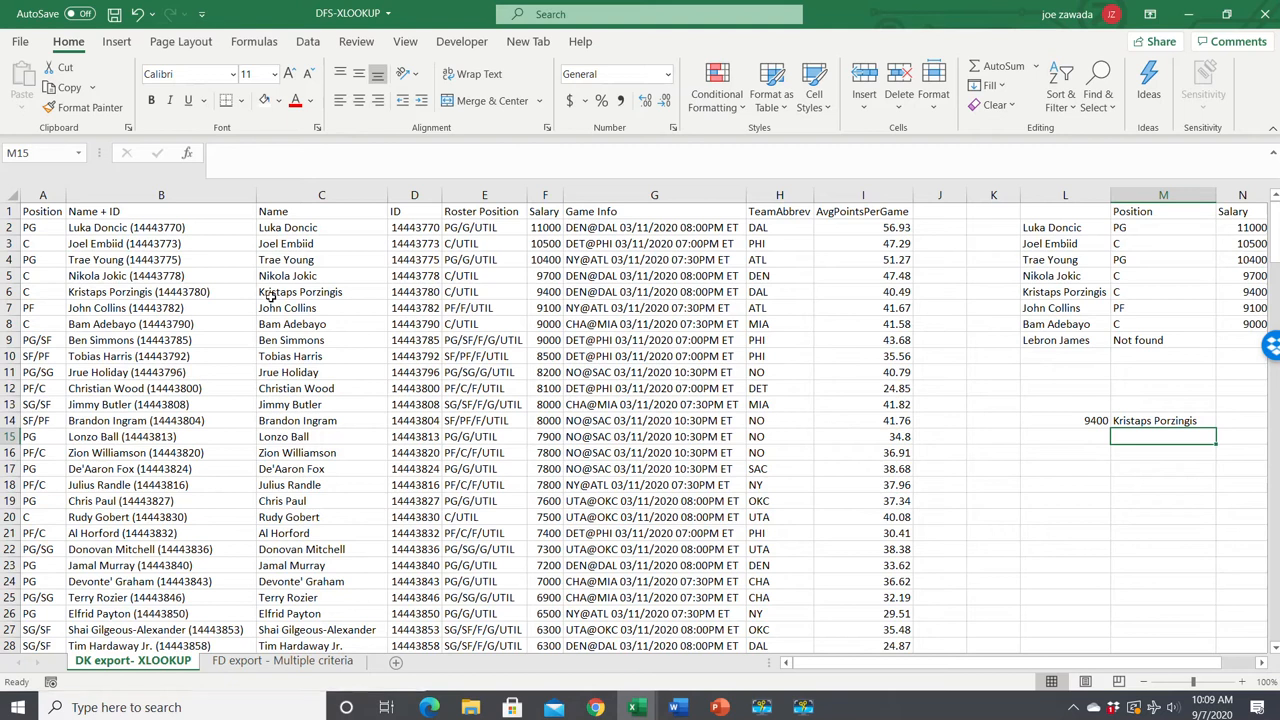
pyautogui.moveTo(1030, 414)
pyautogui.write('9300')
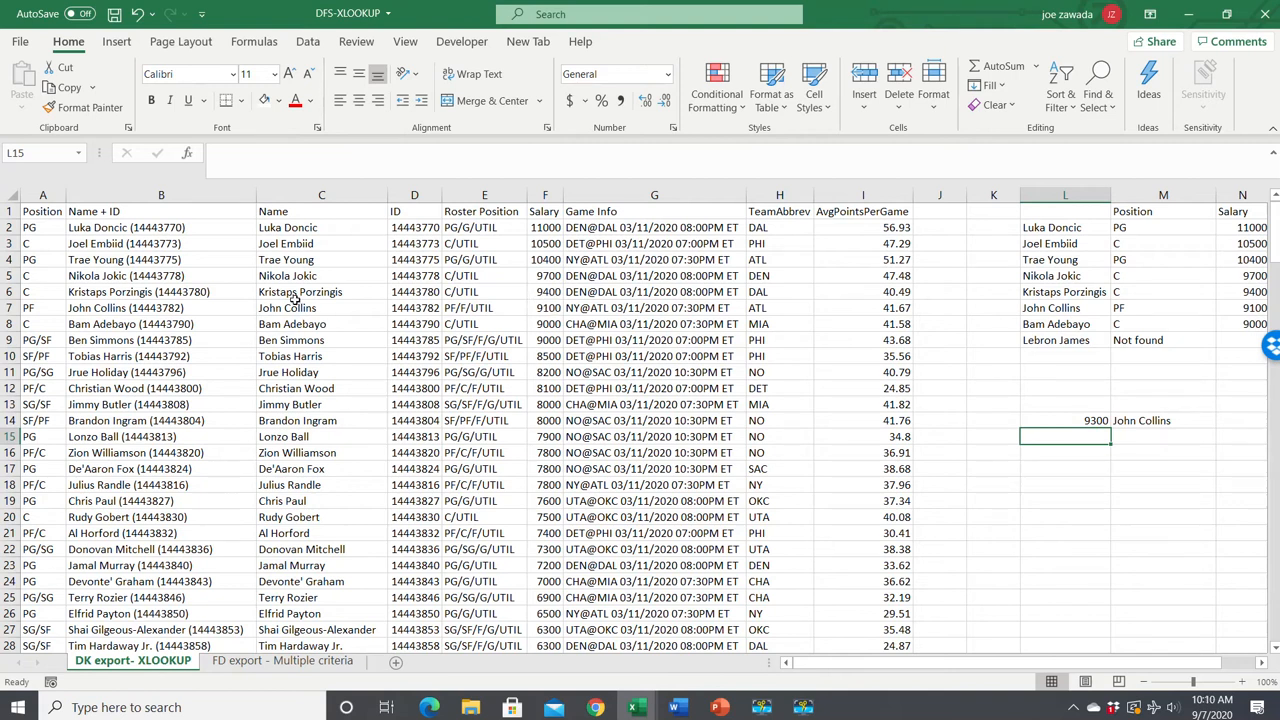
# Set M14's XLOOKUP match mode to 1 so 9300 returns the next larger match, Kristaps Porzingis
pyautogui.click(1163, 420)
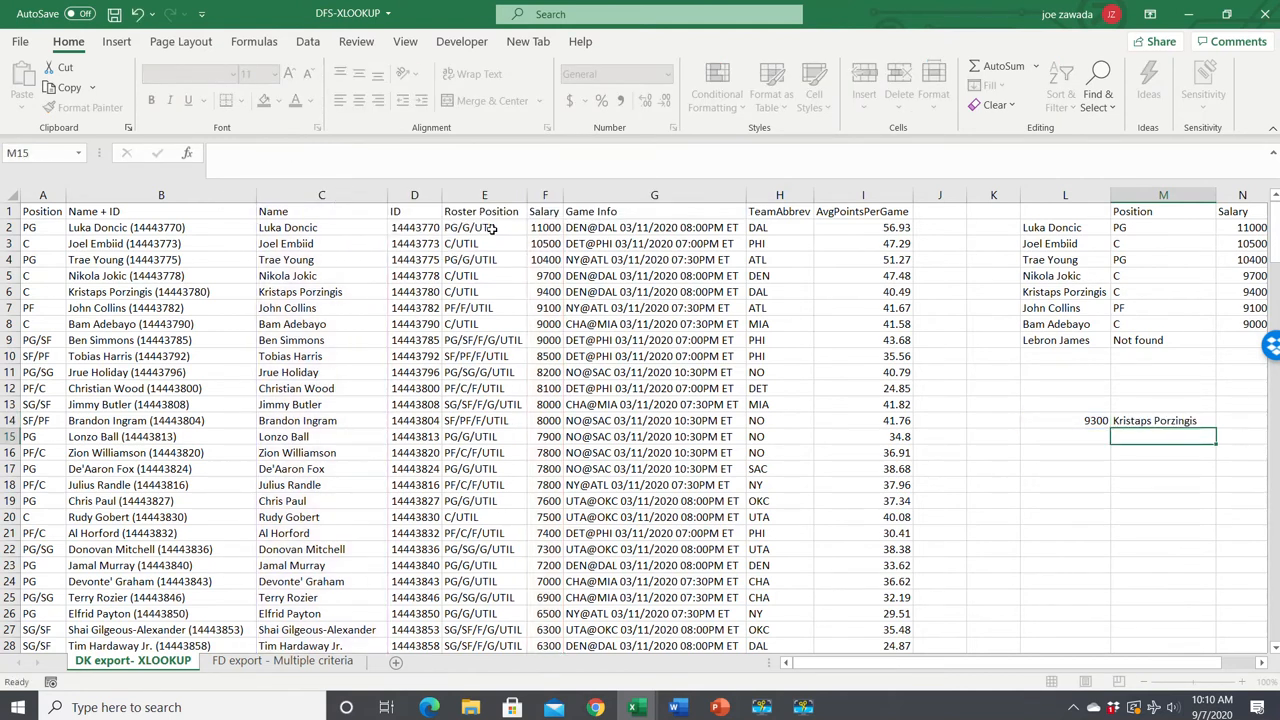
pyautogui.click(1163, 420)
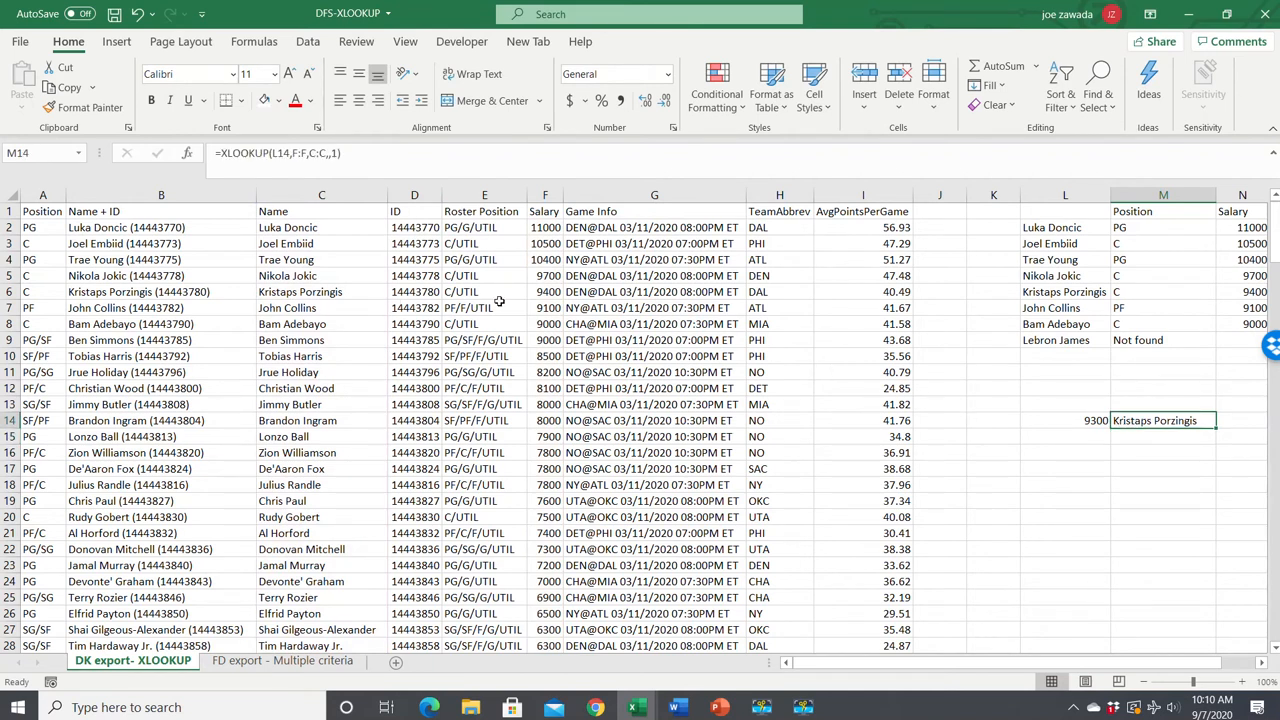
pyautogui.moveTo(563, 290)
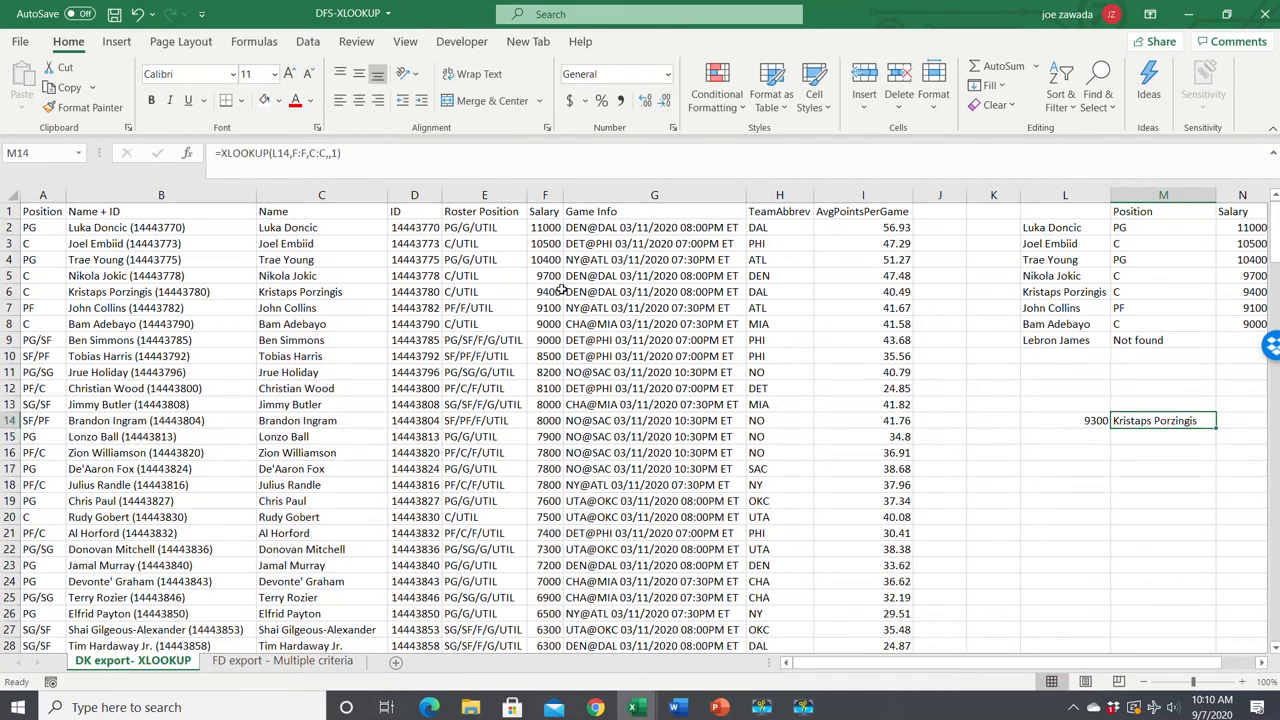
pyautogui.moveTo(315, 291)
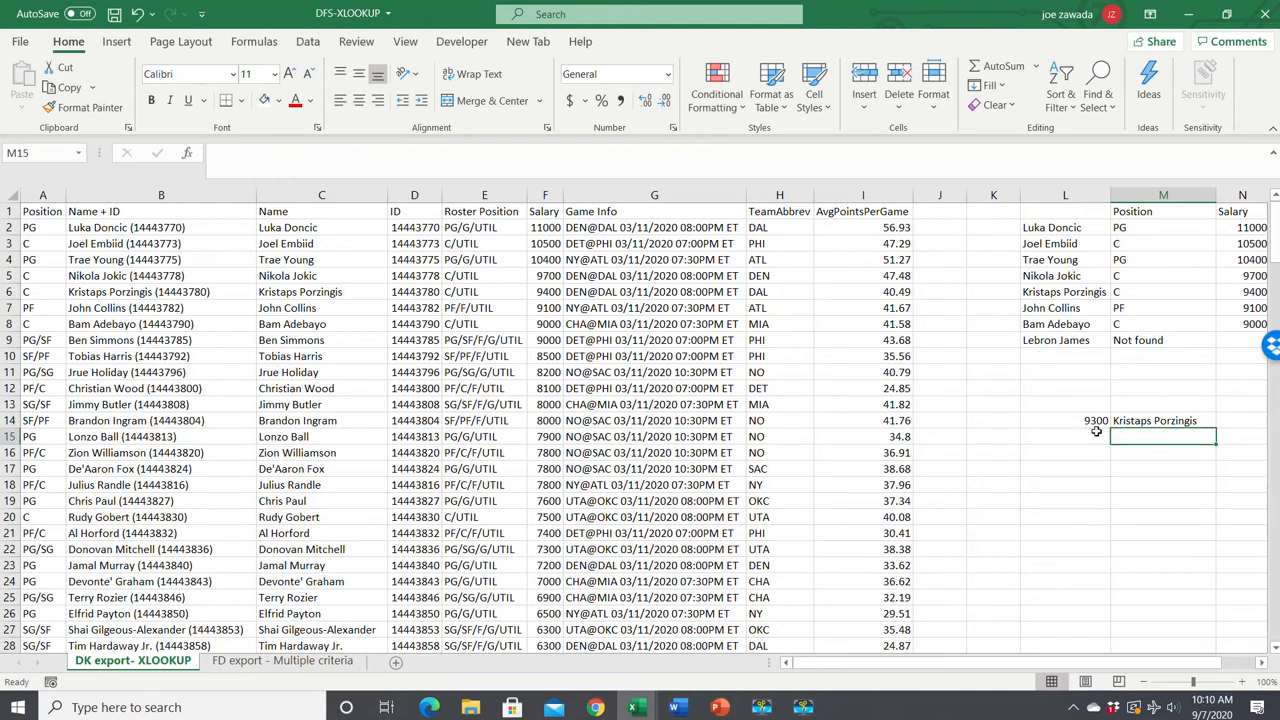
pyautogui.click(1163, 420)
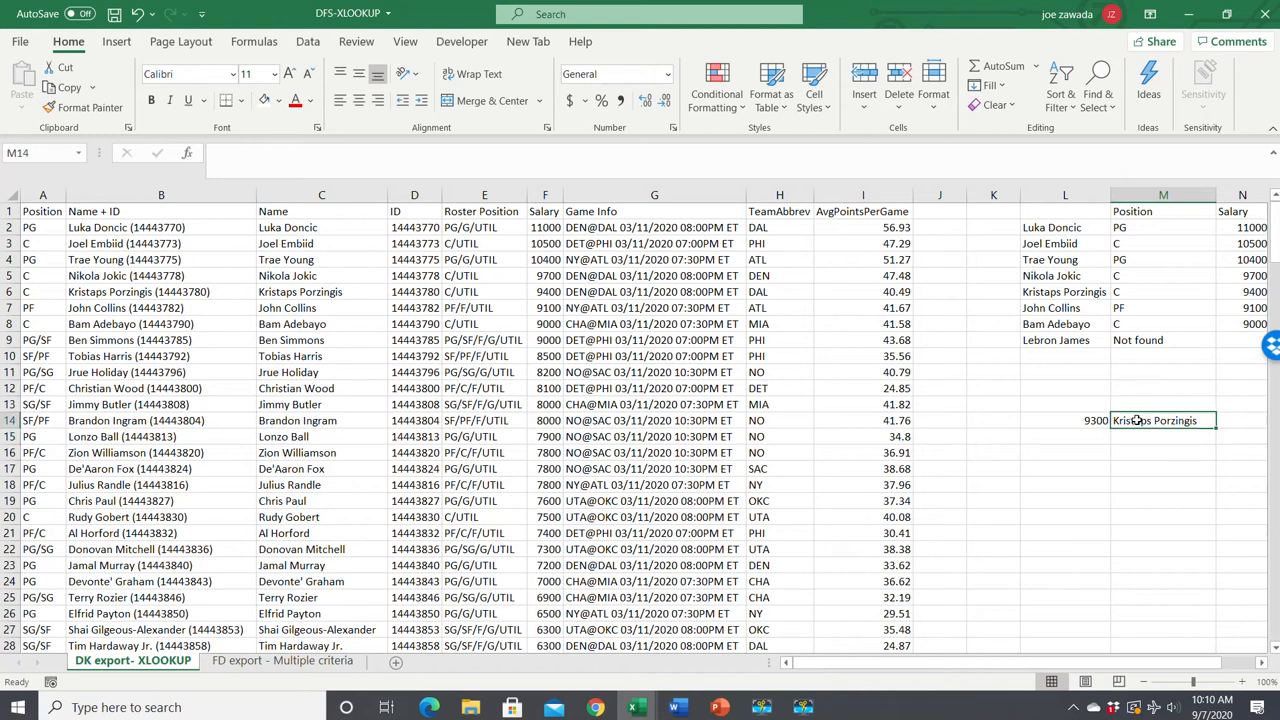